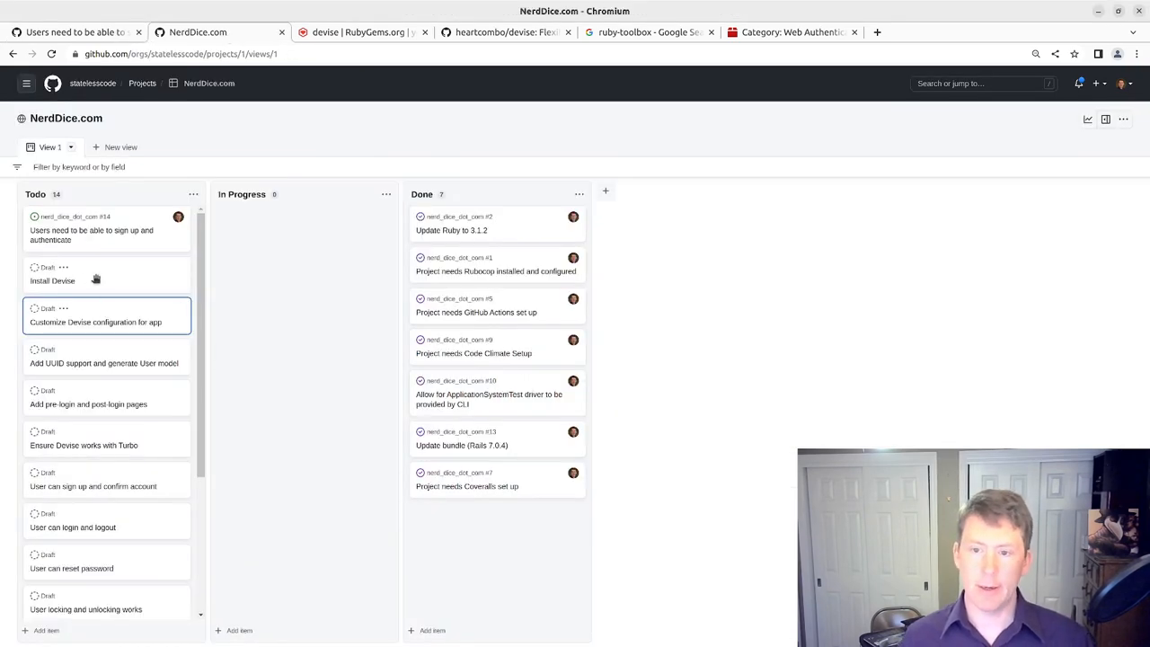
# - Show GitHub issue #14 with its Devise notes and subtask checklist
pyautogui.scroll(-3)
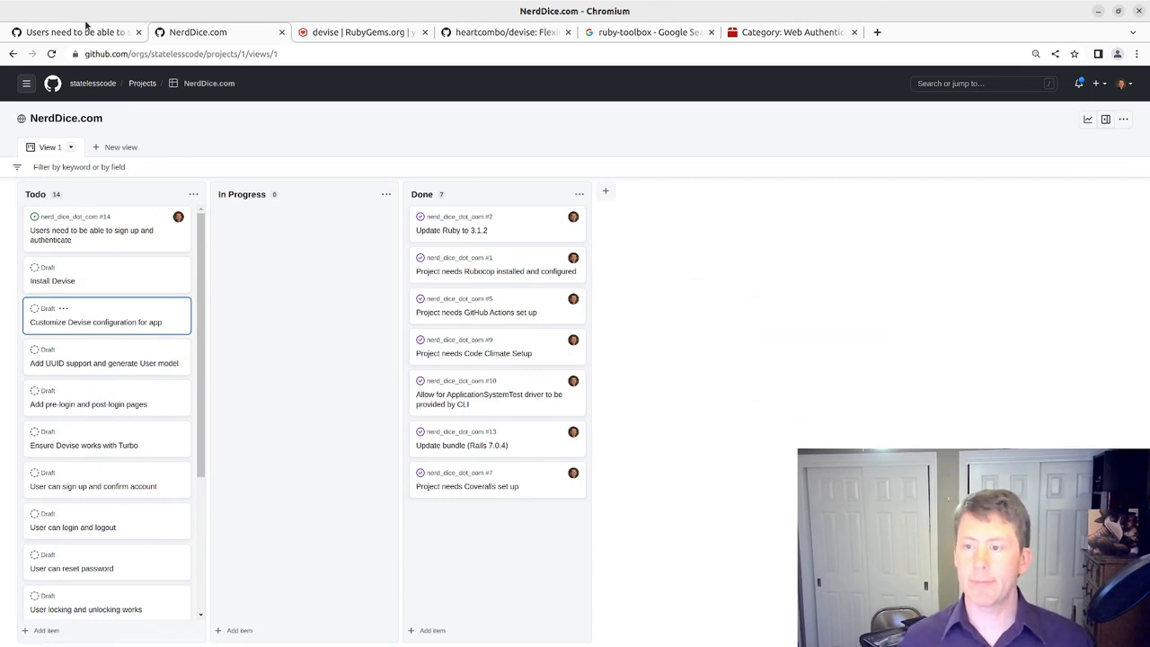
pyautogui.click(94, 229)
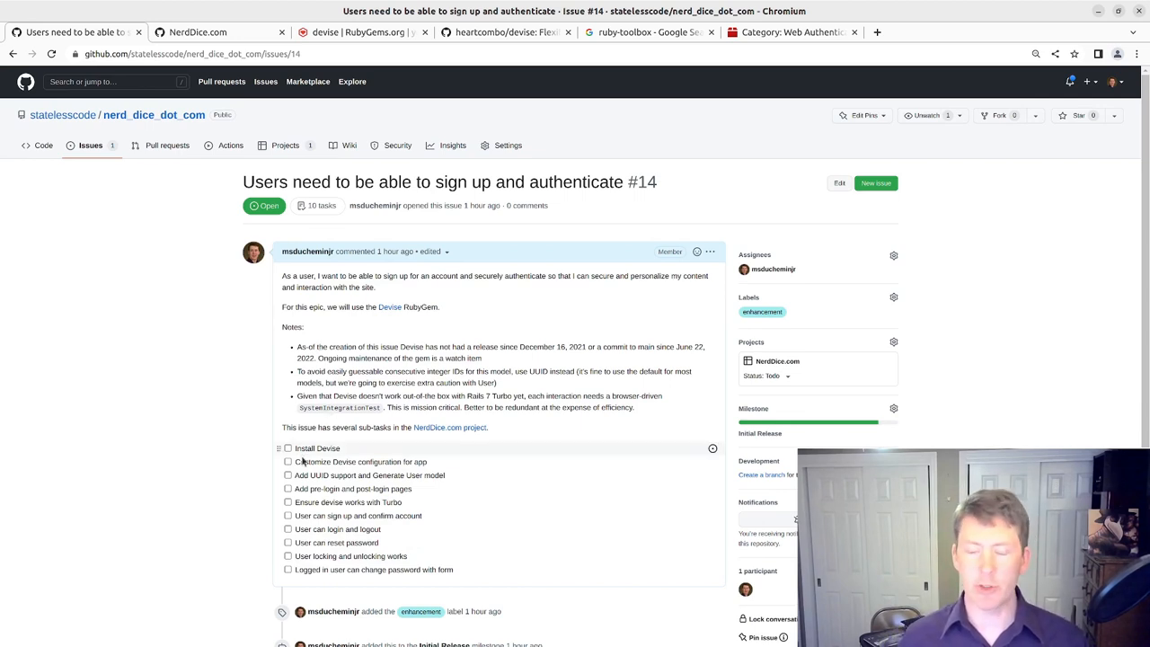
pyautogui.moveTo(314, 474)
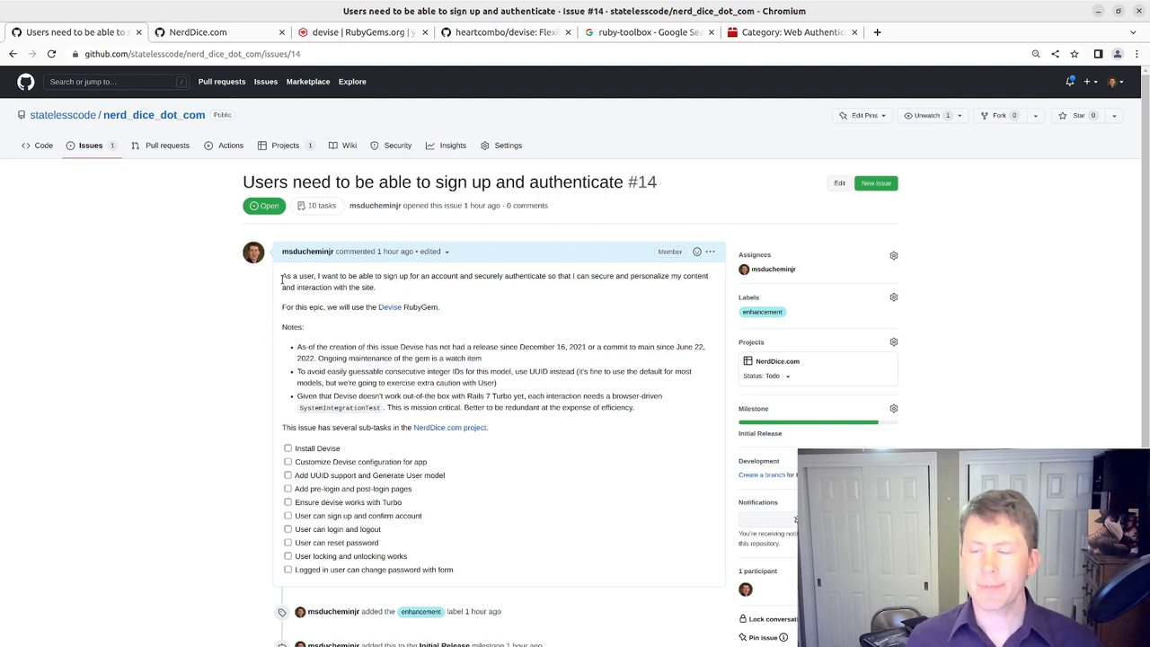
pyautogui.moveTo(384, 309)
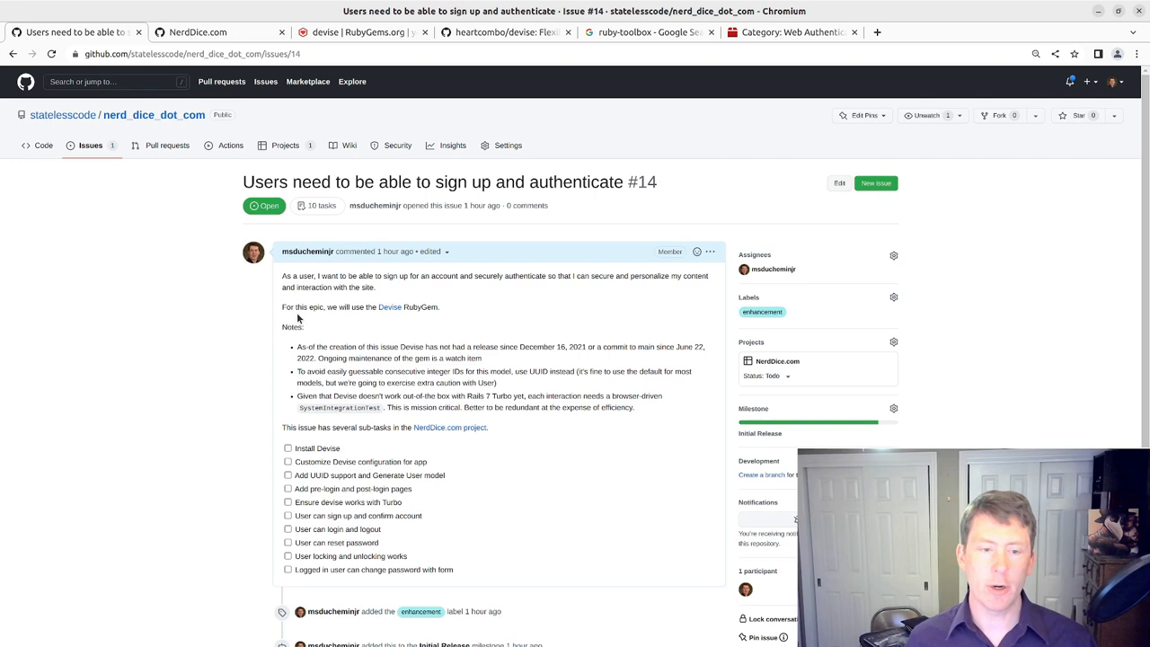
pyautogui.moveTo(493, 309)
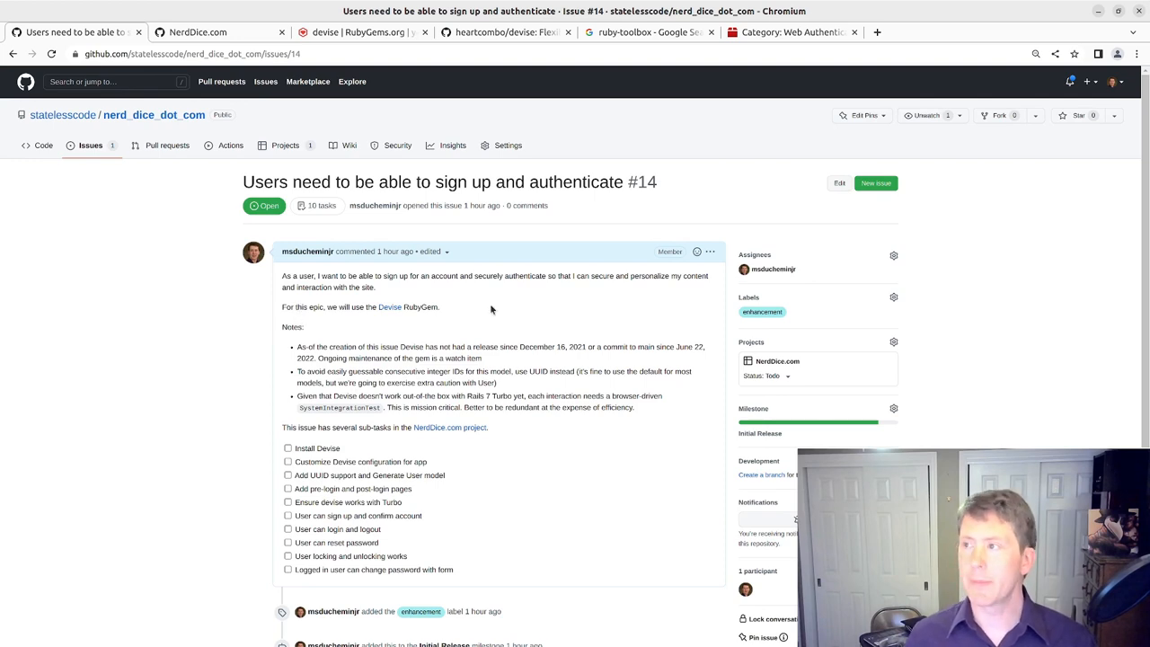
# - View the Ruby Toolbox Web Authentication category where devise ranks first over omniauth
pyautogui.click(791, 33)
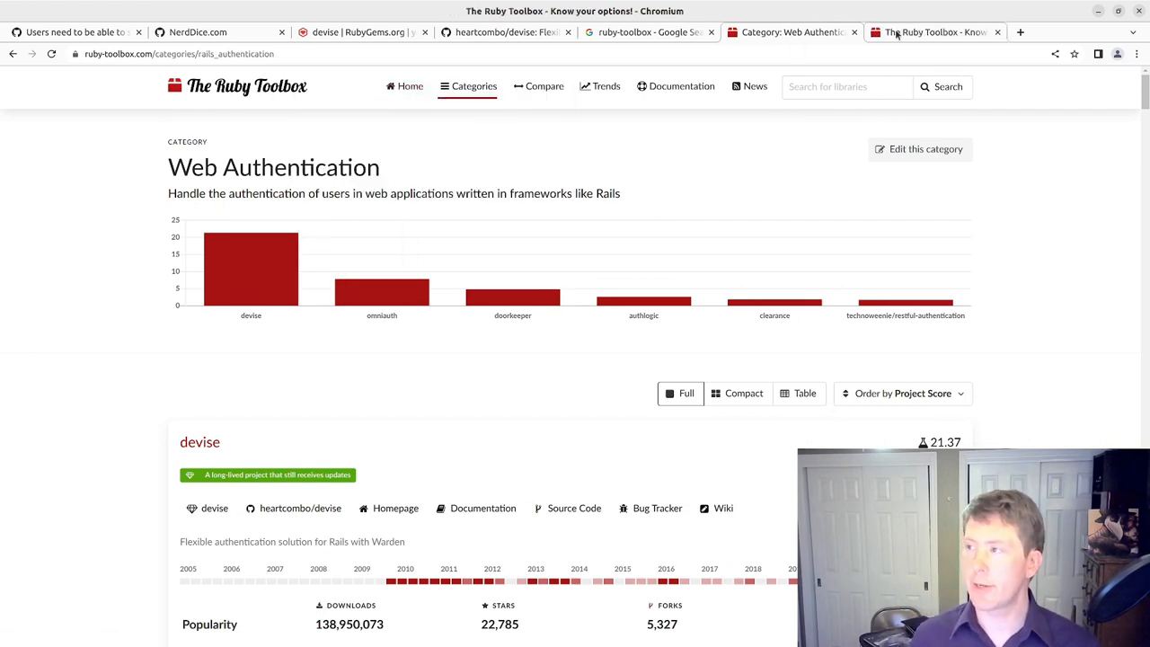
pyautogui.click(410, 86)
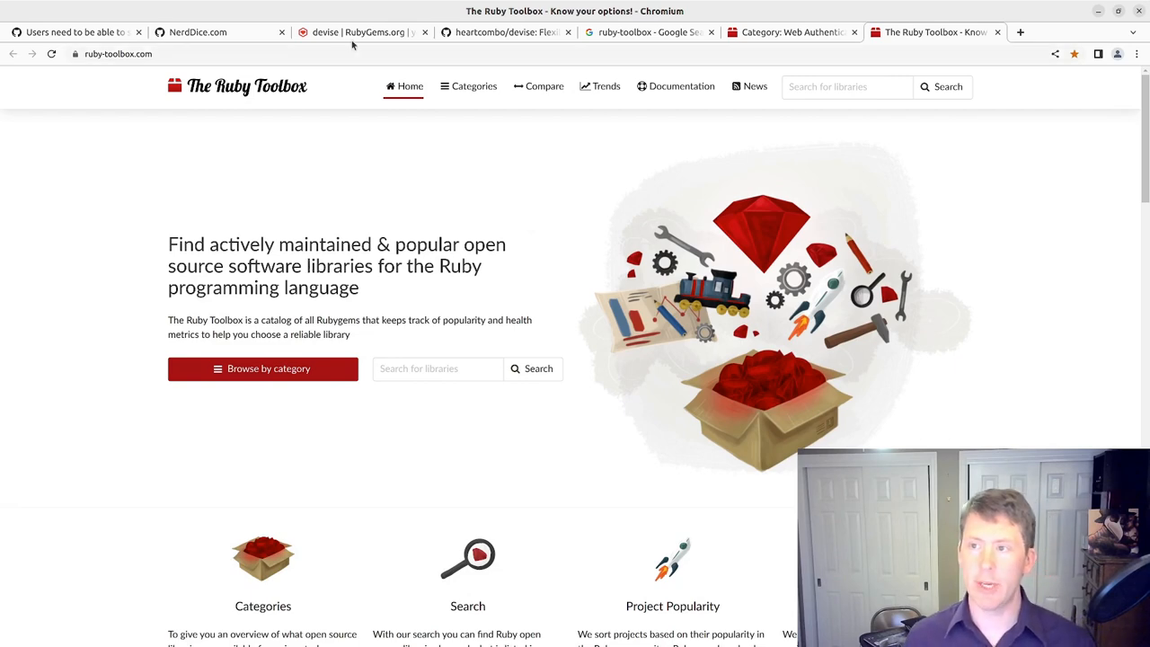
pyautogui.click(790, 32)
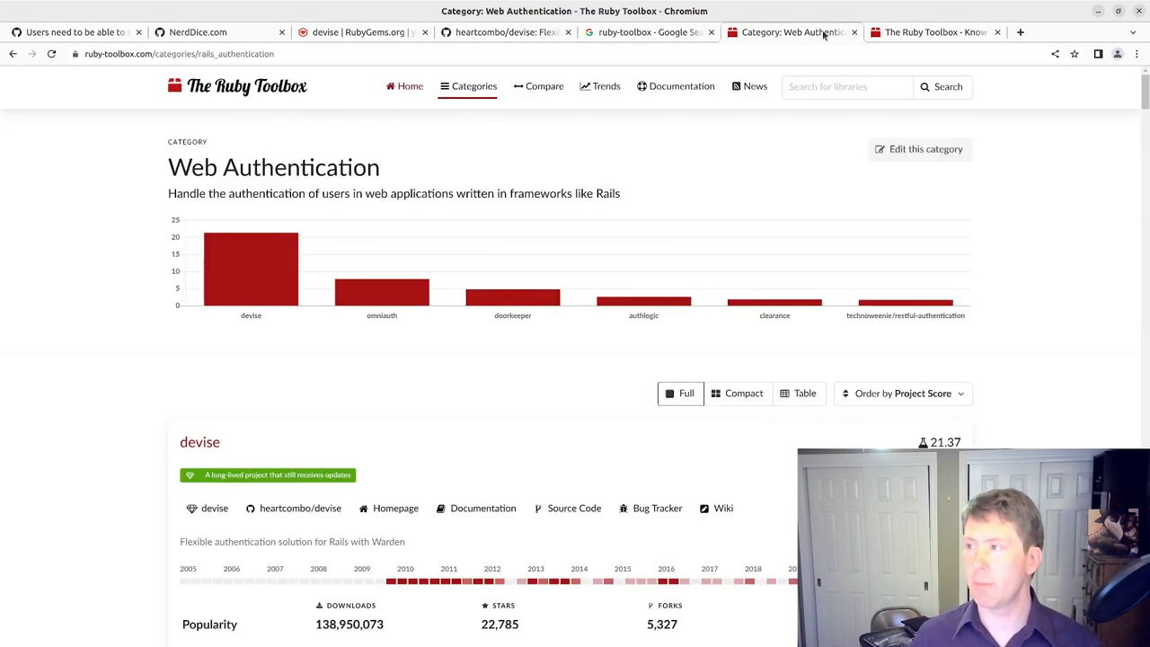
pyautogui.moveTo(260, 266)
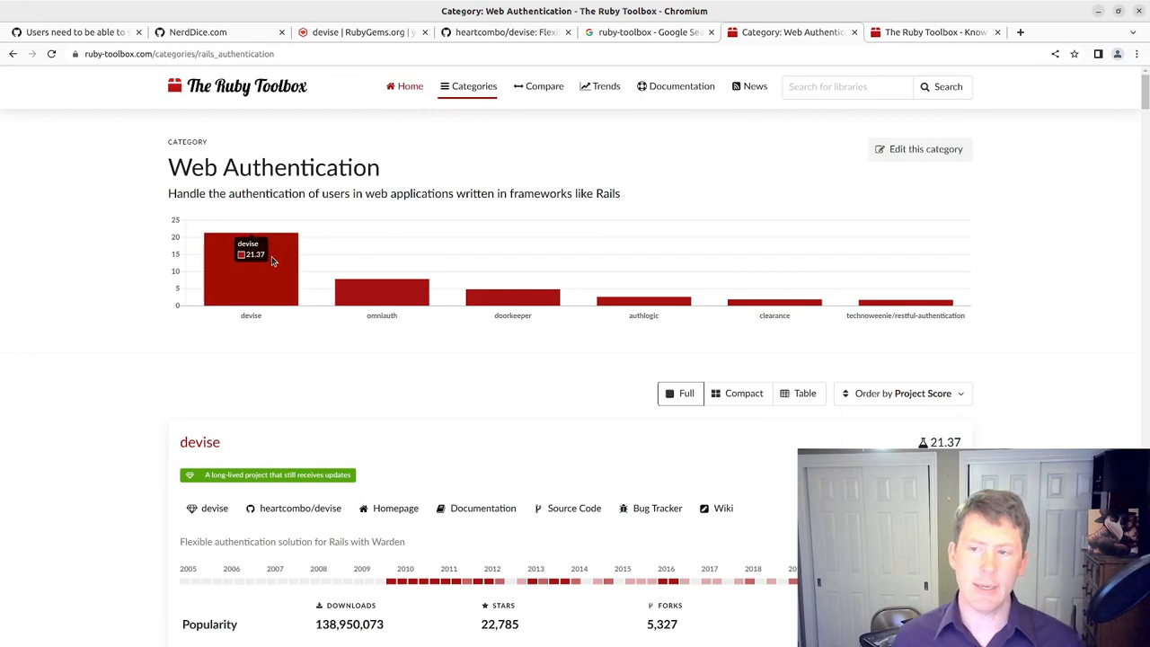
pyautogui.moveTo(275, 248)
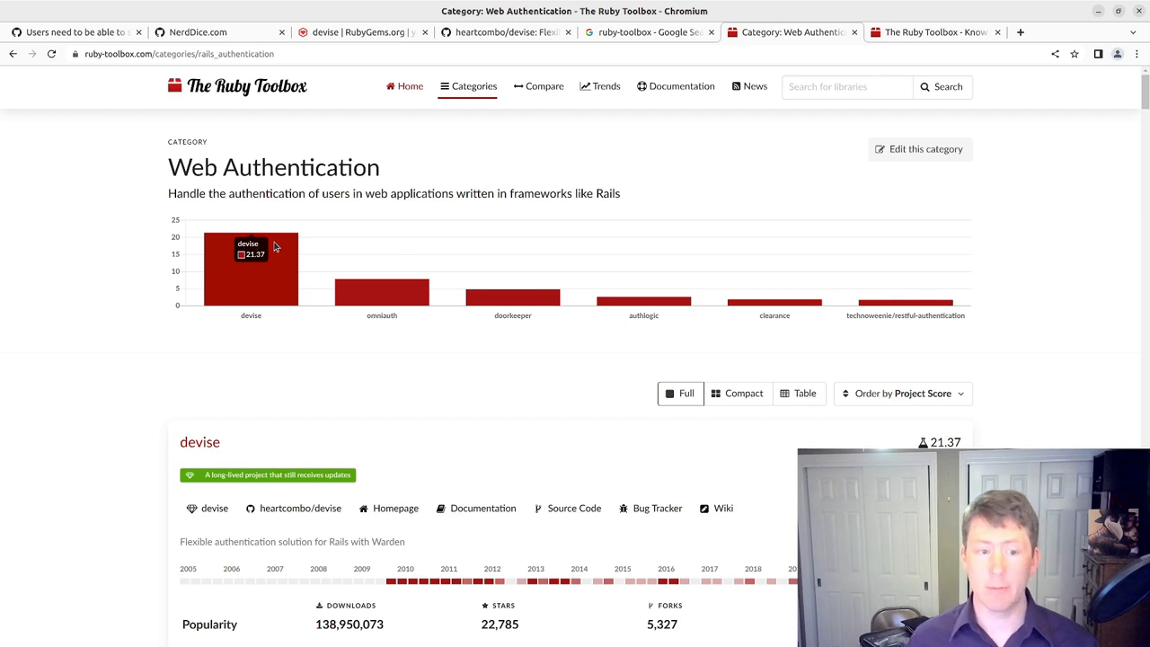
pyautogui.moveTo(180, 282)
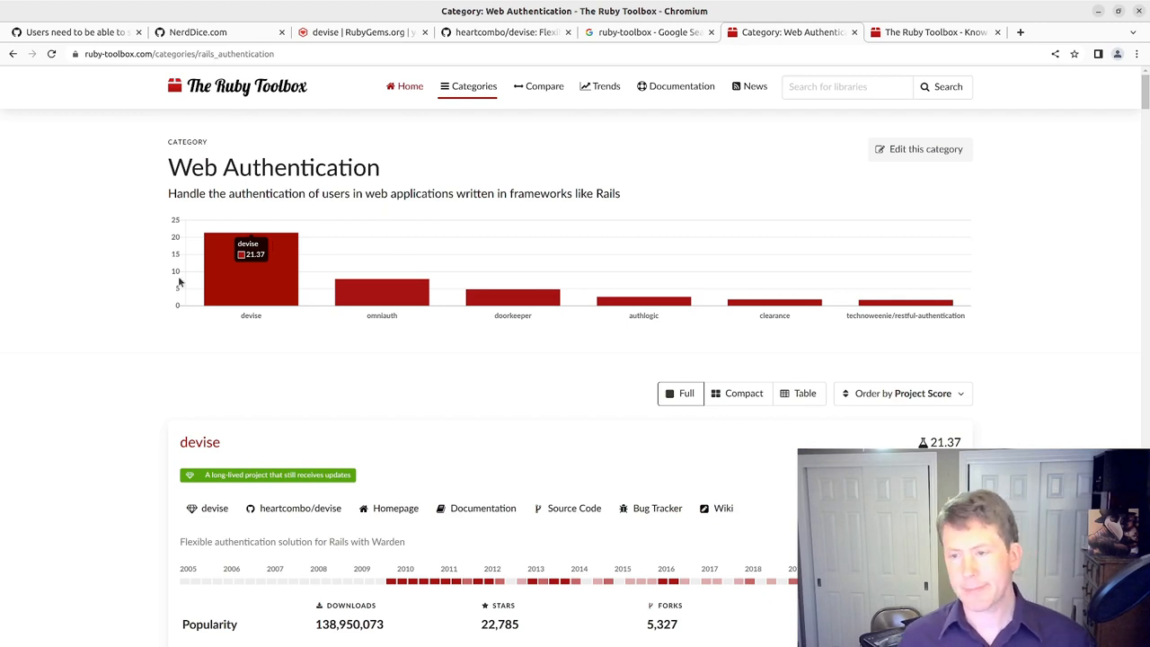
pyautogui.scroll(-3)
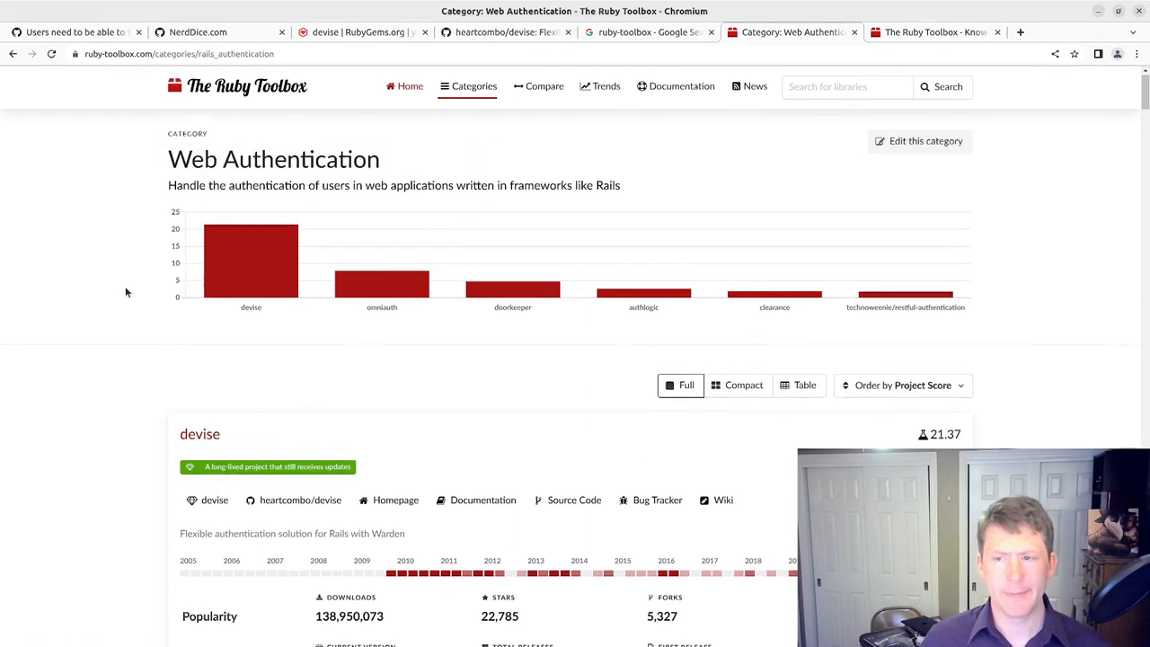
pyautogui.scroll(-3)
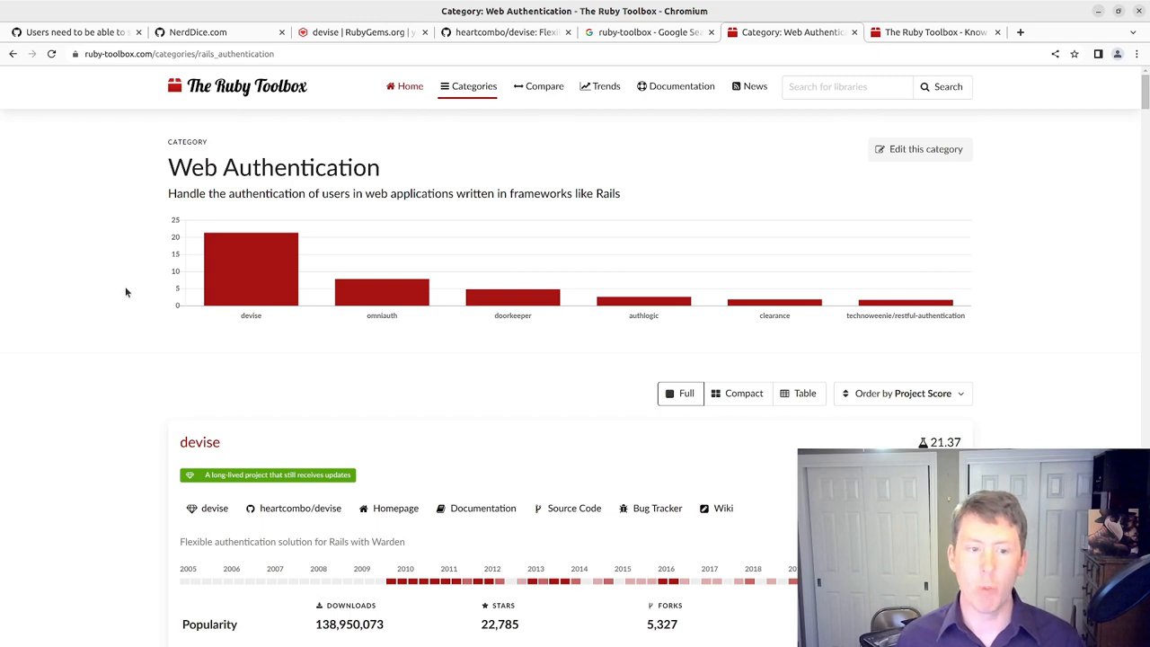
pyautogui.moveTo(104, 90)
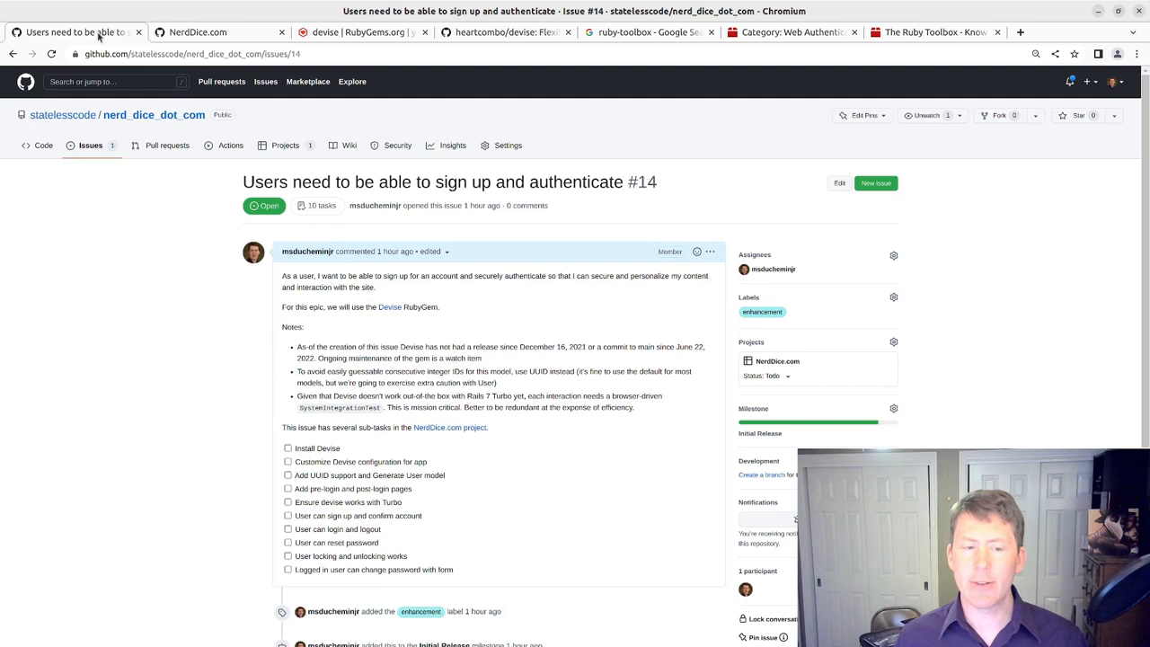
pyautogui.moveTo(100, 270)
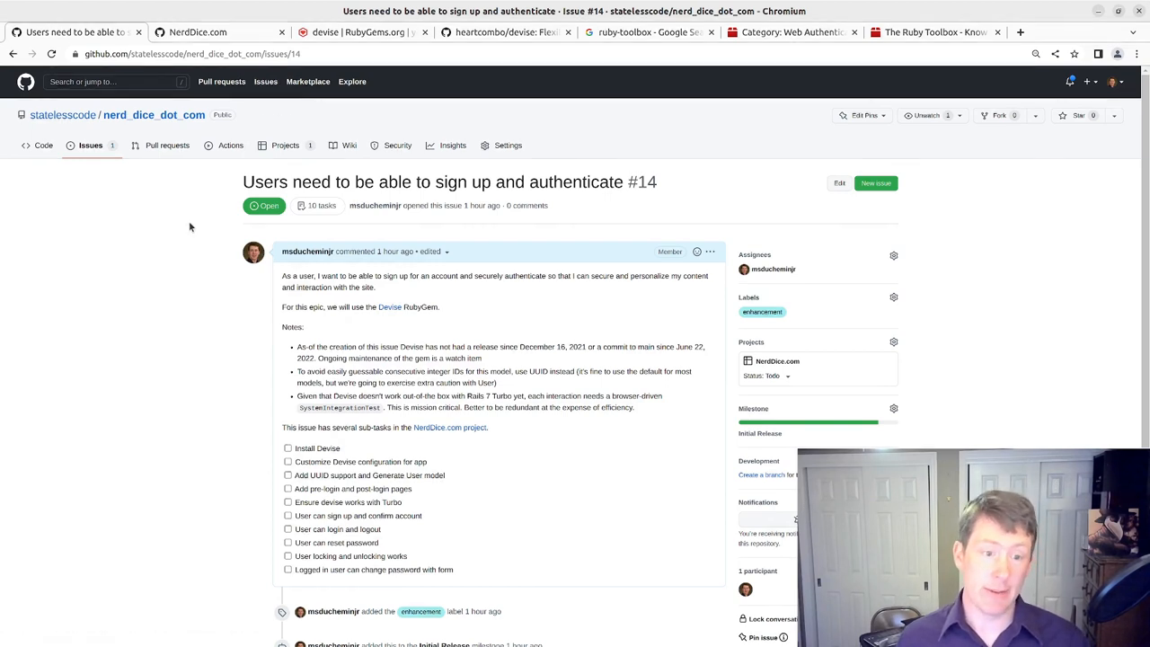
pyautogui.moveTo(179, 288)
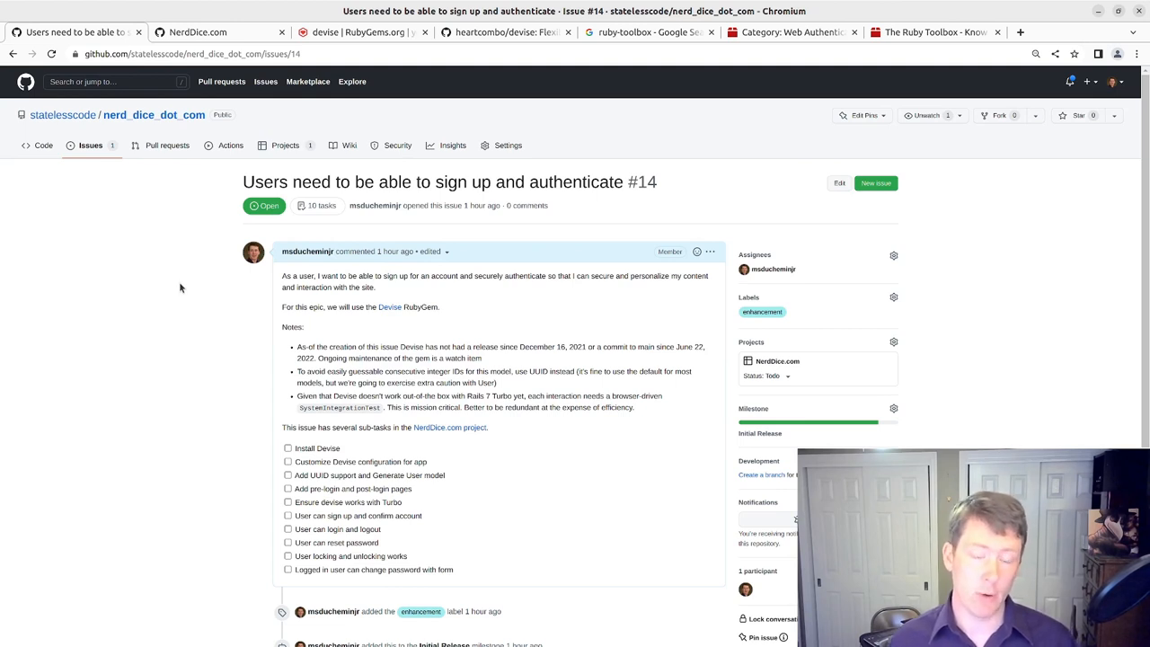
pyautogui.moveTo(232, 269)
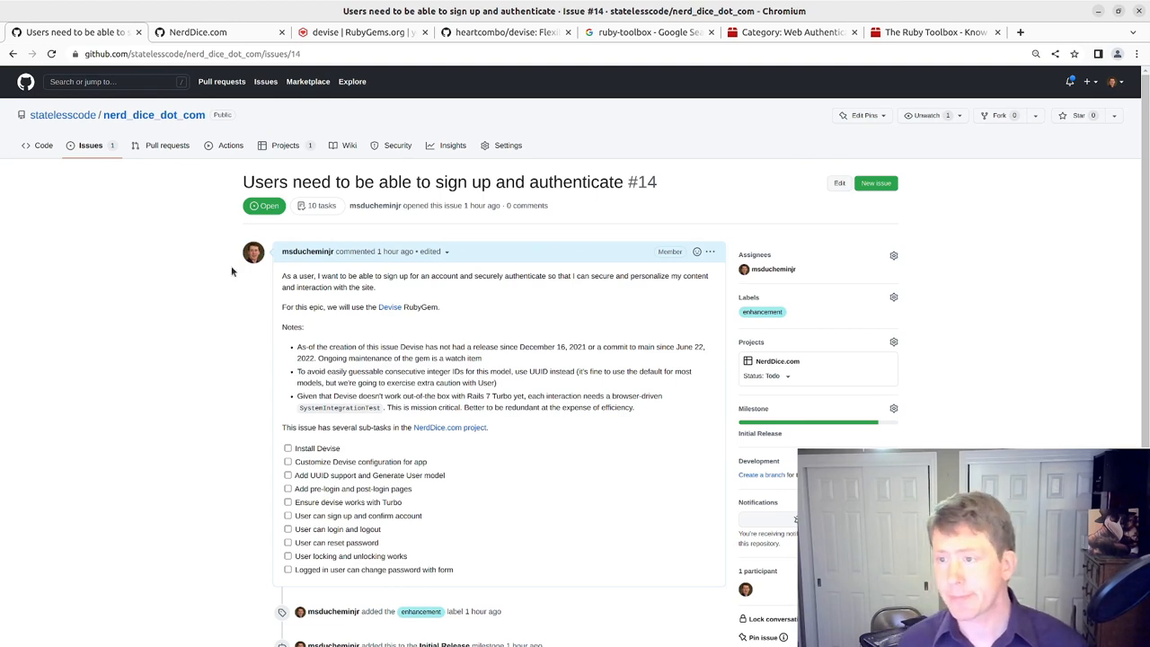
# - Show the devise 4.8.1 page on RubyGems.org with versions, dependencies and downloads
pyautogui.click(359, 32)
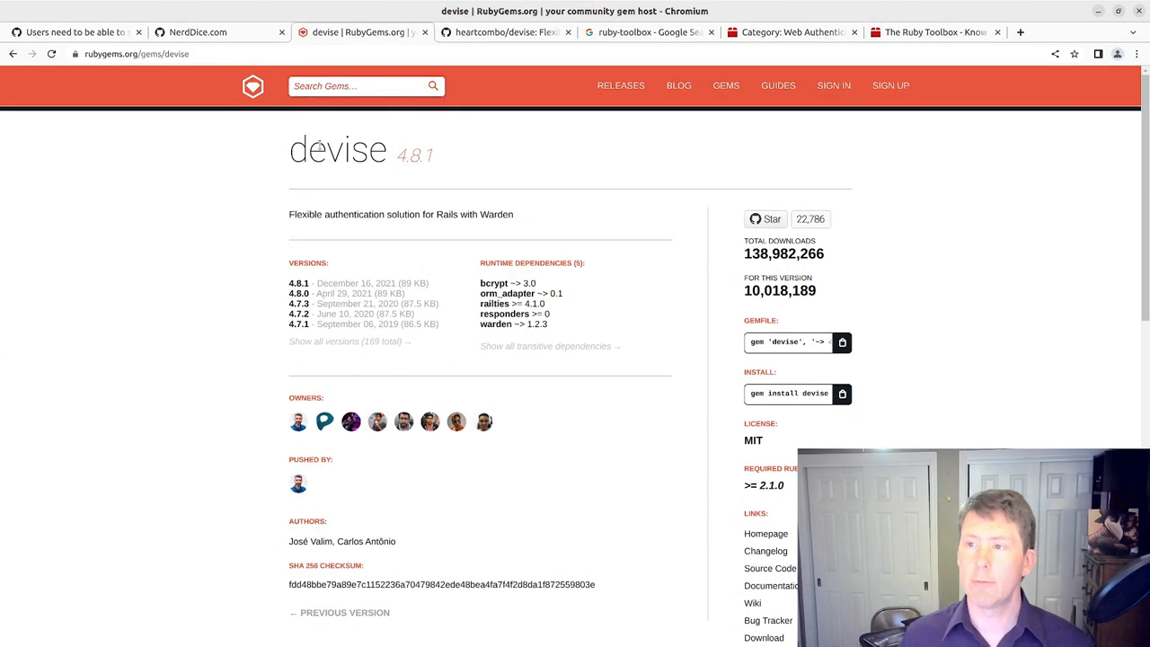
pyautogui.click(252, 87)
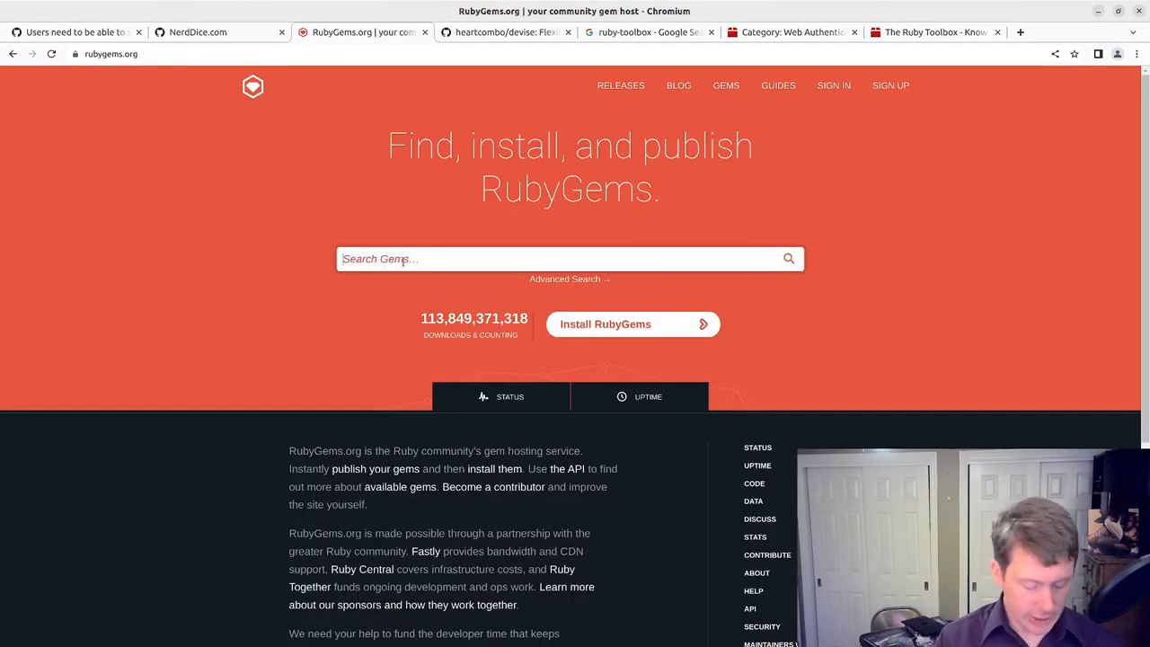
pyautogui.write('dev')
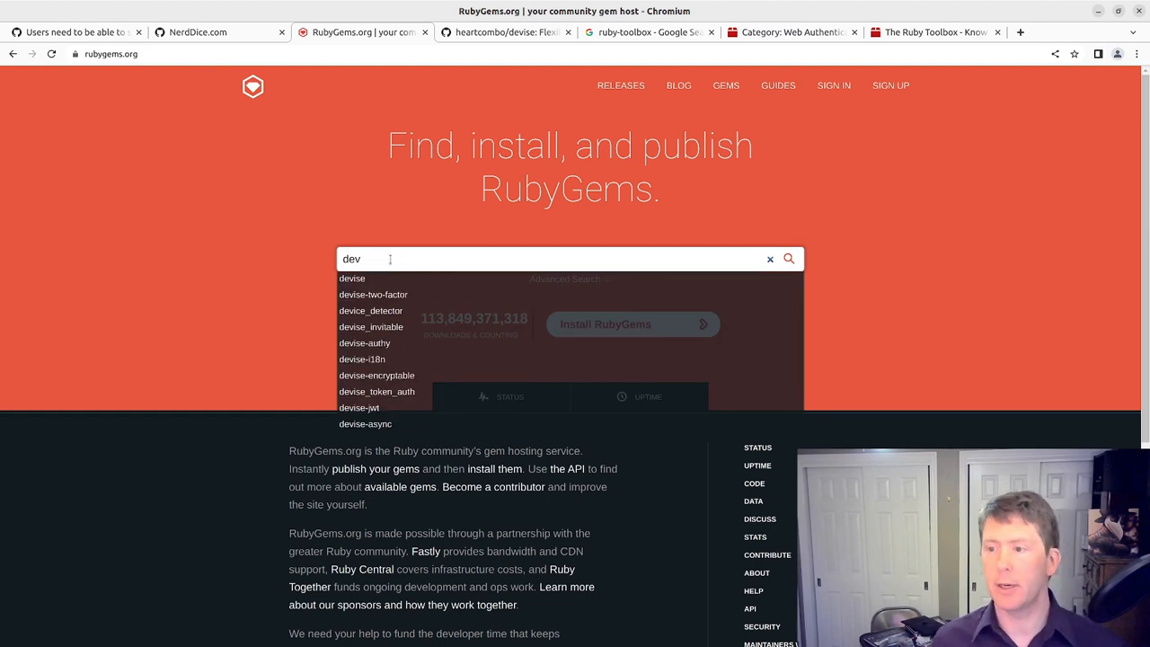
pyautogui.click(352, 276)
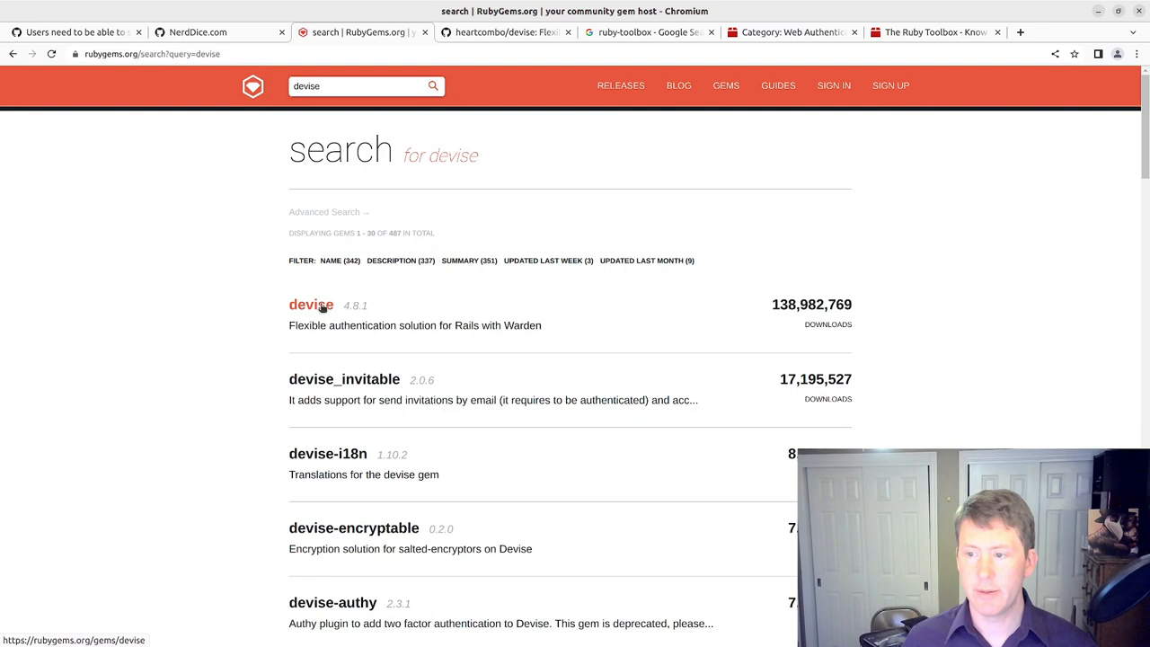
pyautogui.click(311, 305)
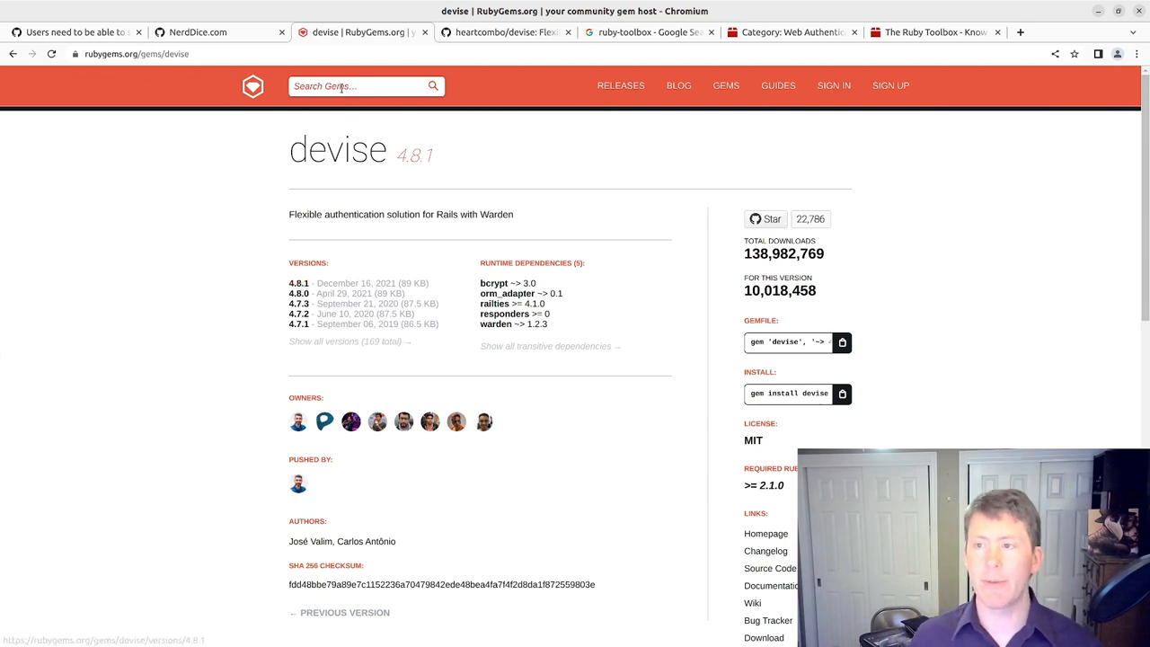
pyautogui.write('nd')
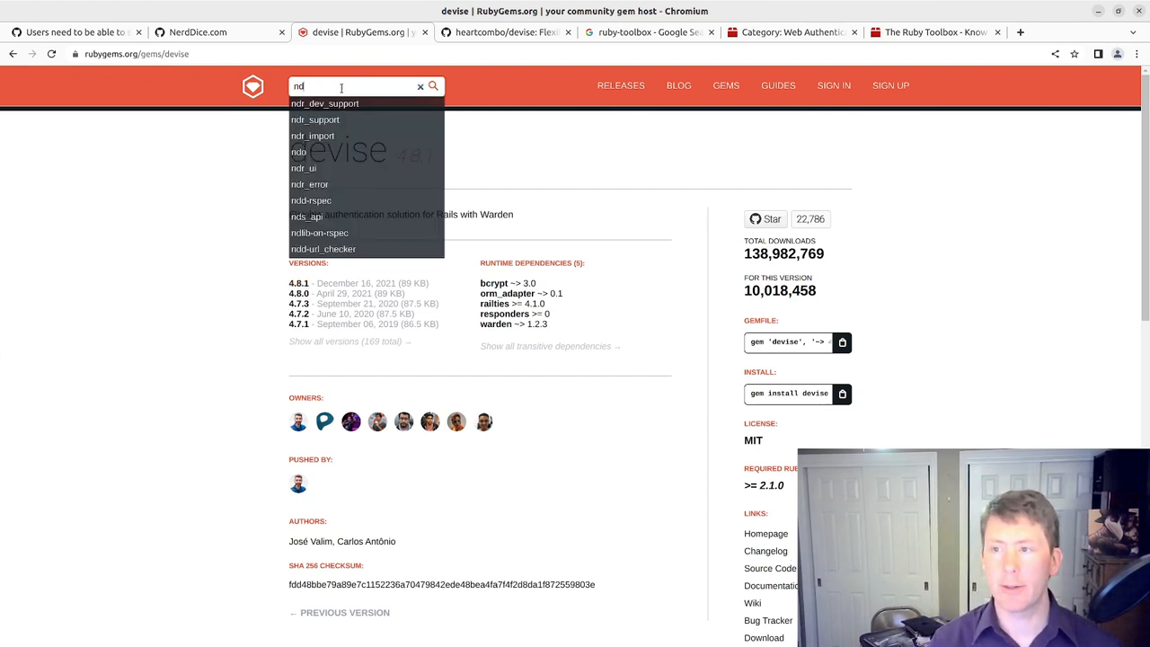
pyautogui.write('ner')
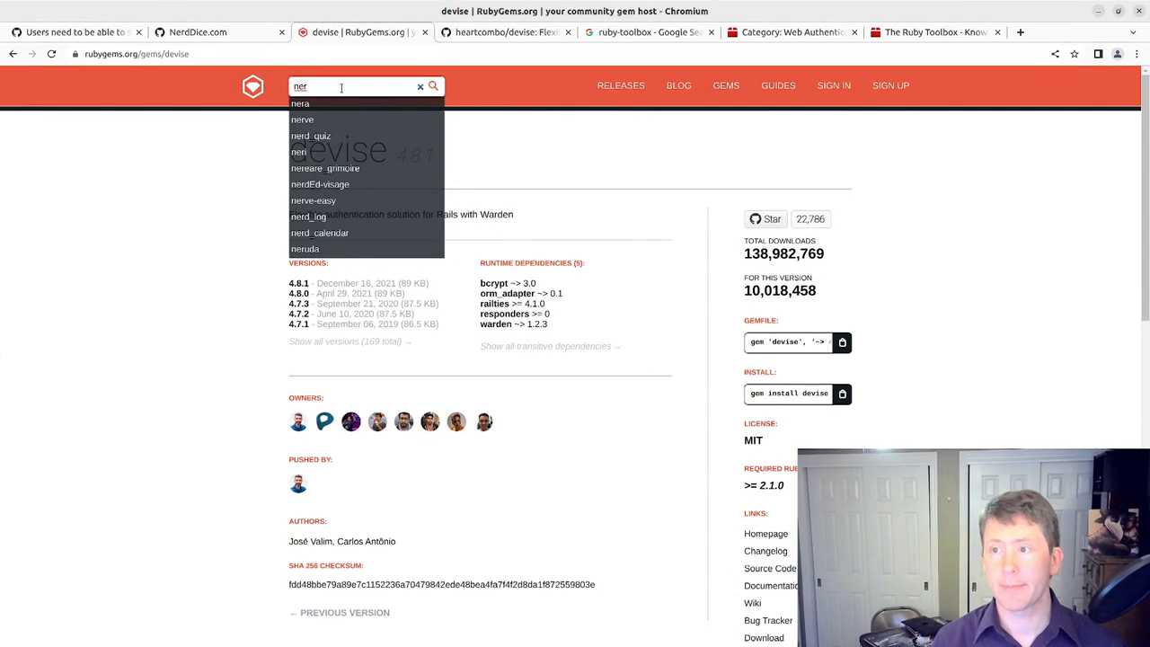
pyautogui.write('nerd_dice')
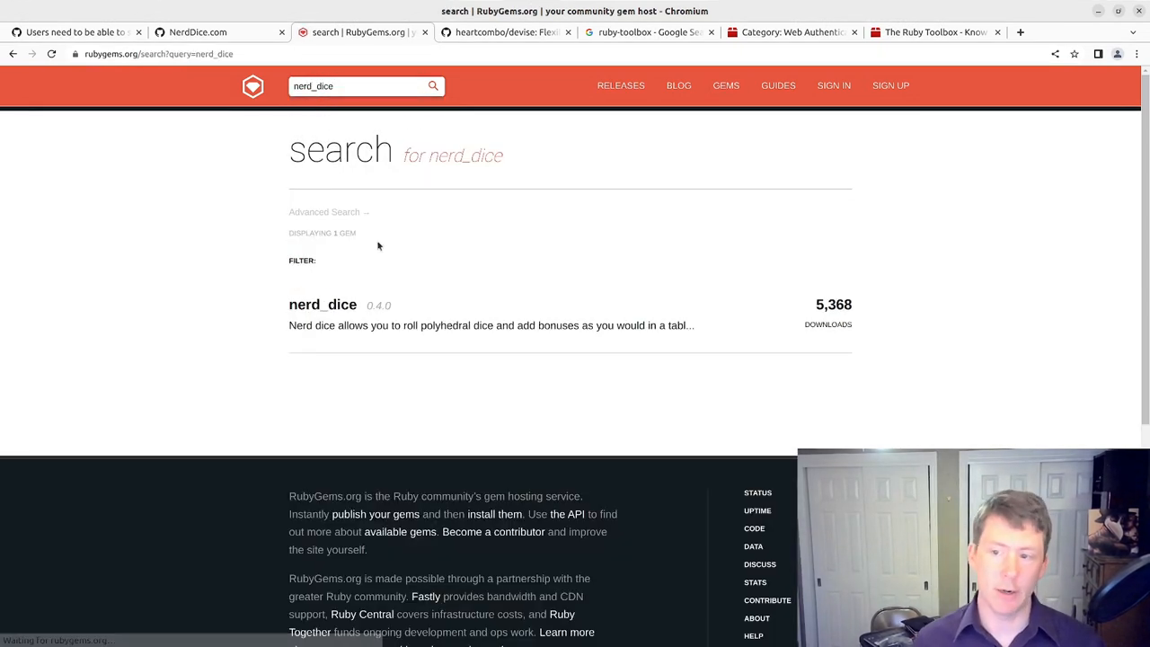
pyautogui.click(322, 304)
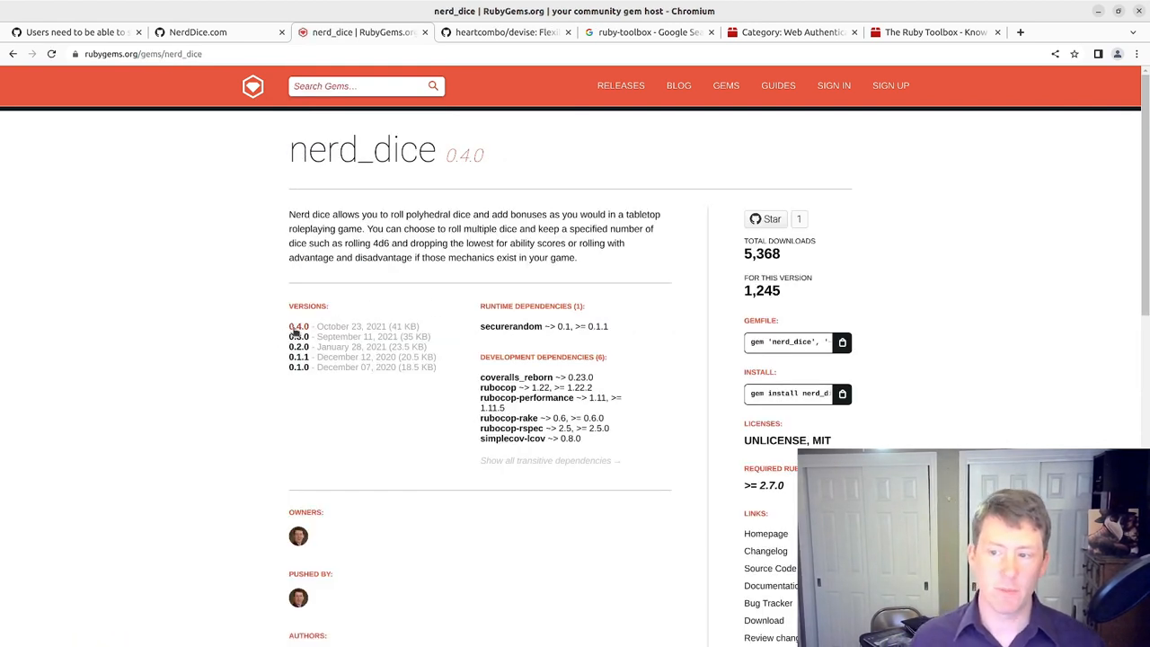
pyautogui.moveTo(298, 326)
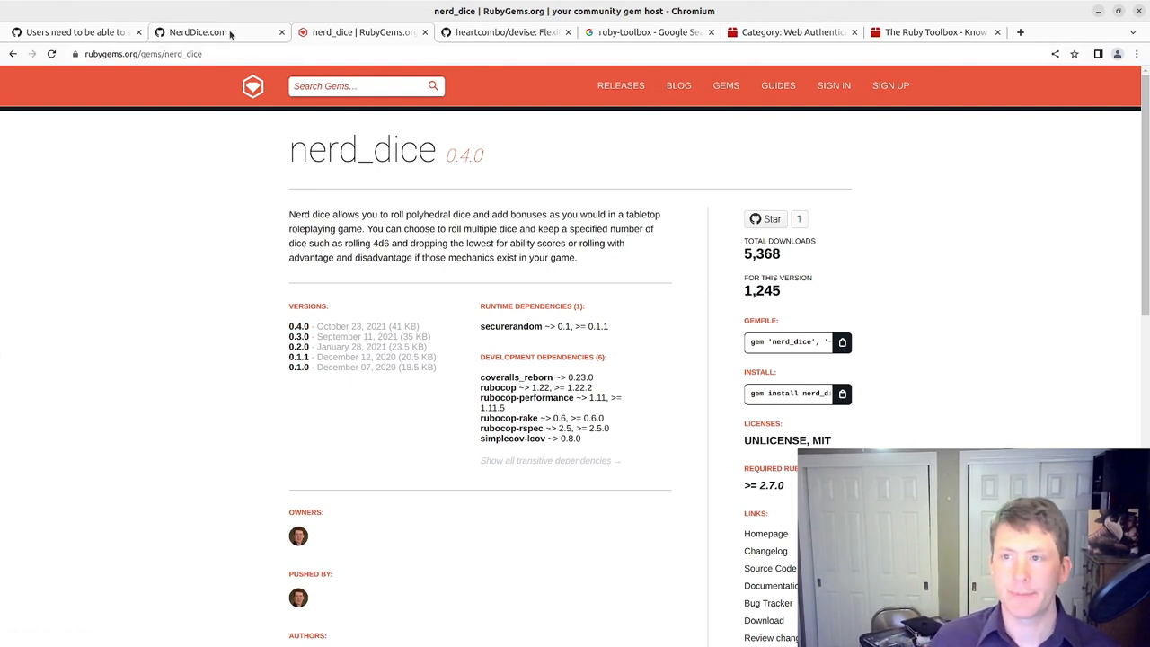
pyautogui.click(73, 32)
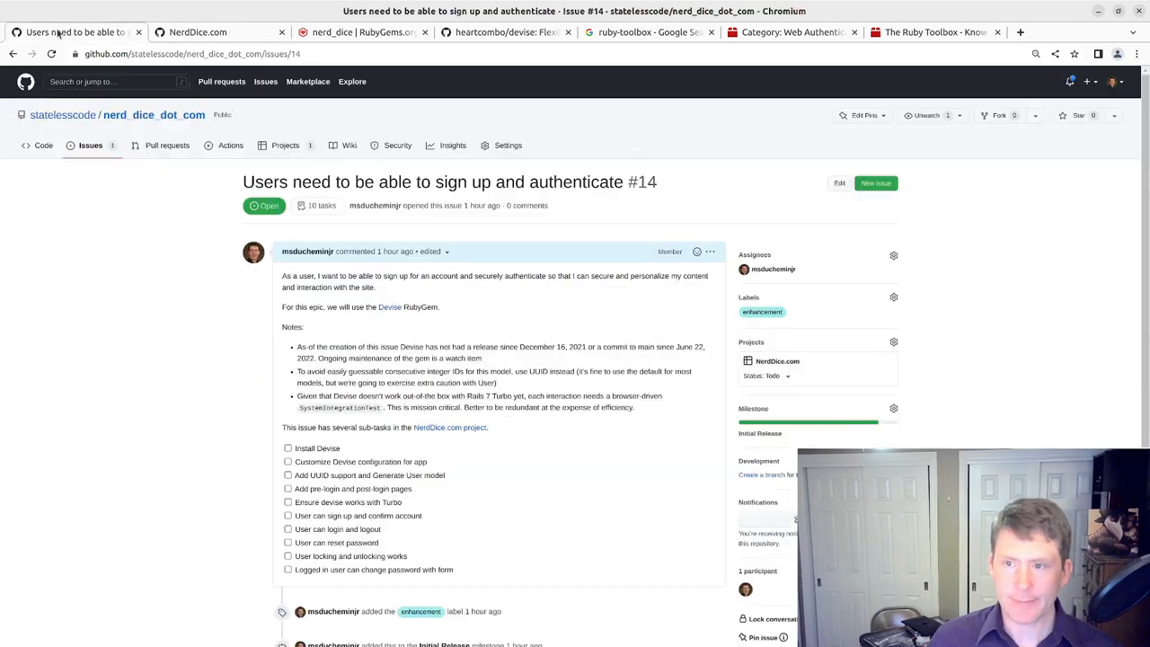
pyautogui.click(359, 32)
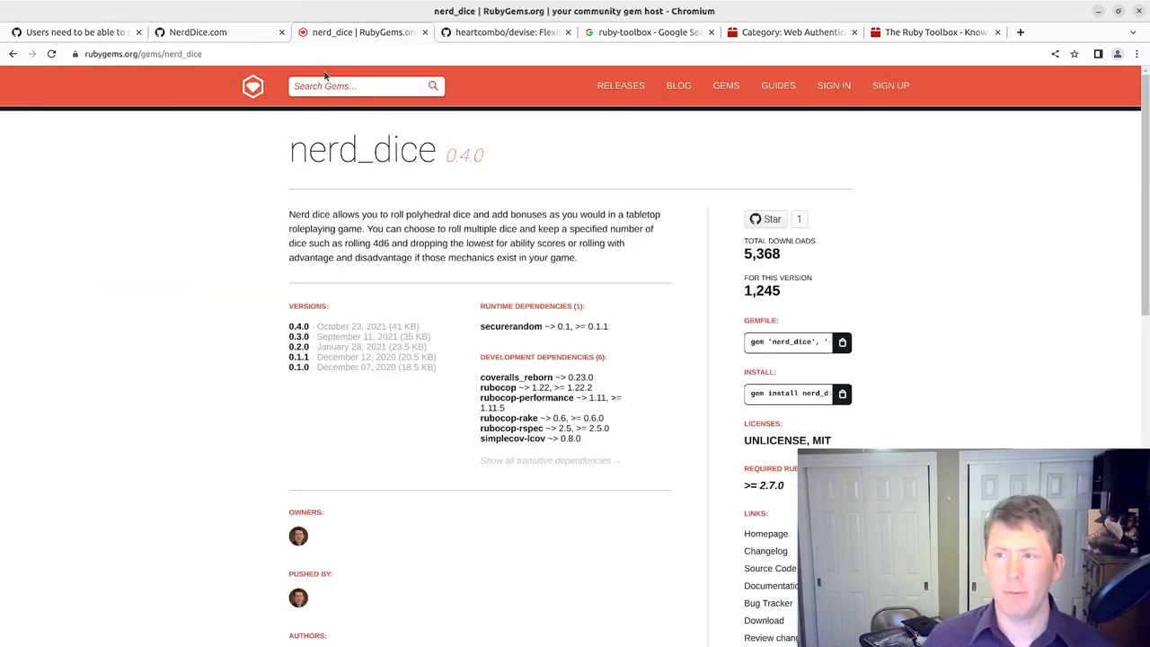
pyautogui.write('de')
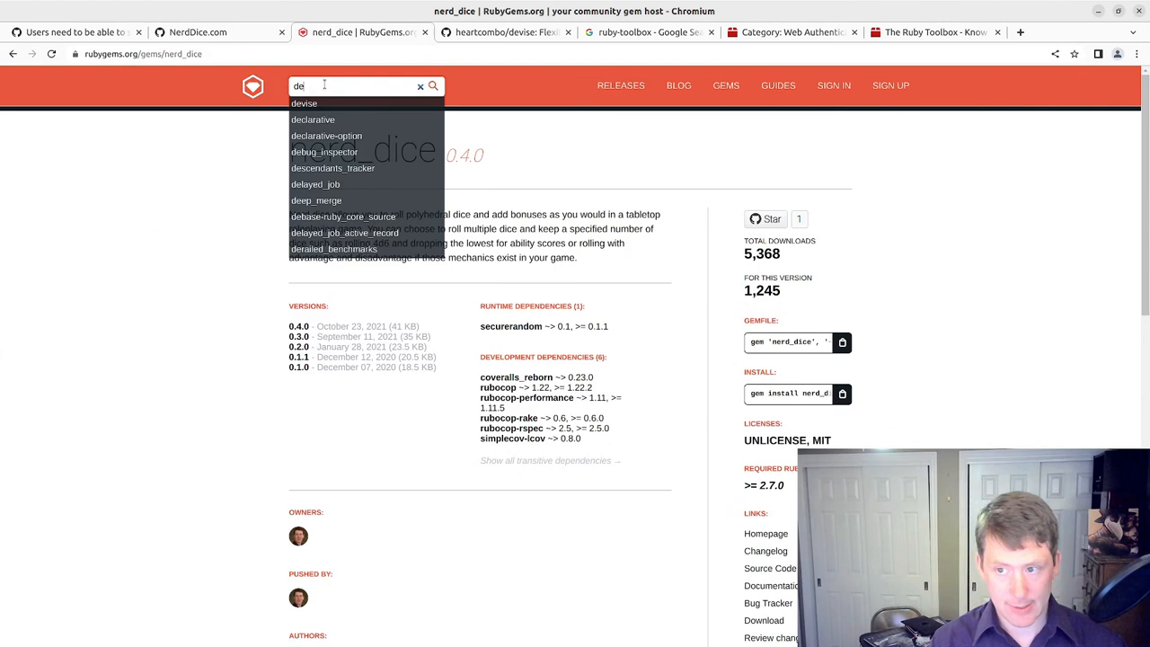
pyautogui.click(303, 102)
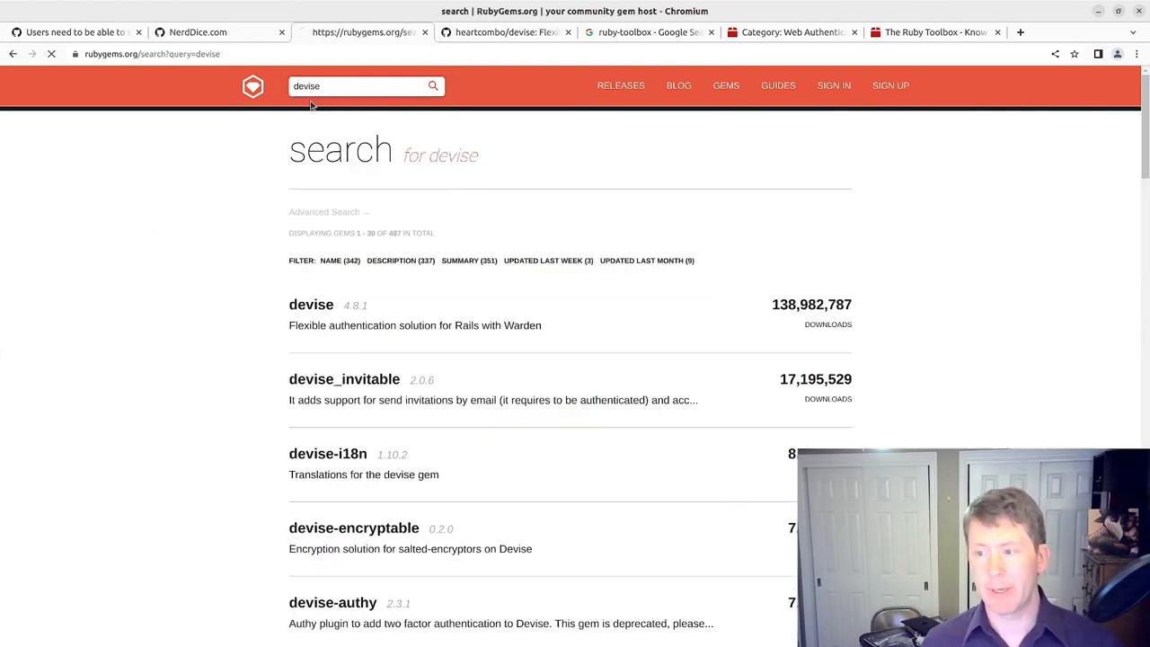
pyautogui.click(311, 304)
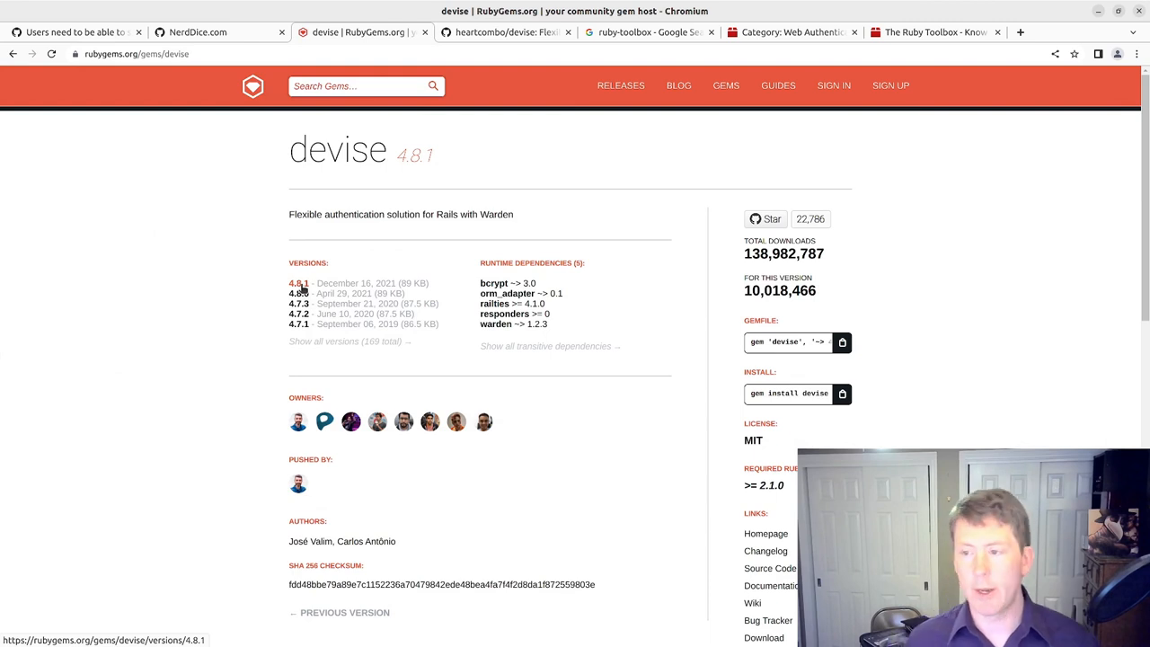
pyautogui.click(503, 33)
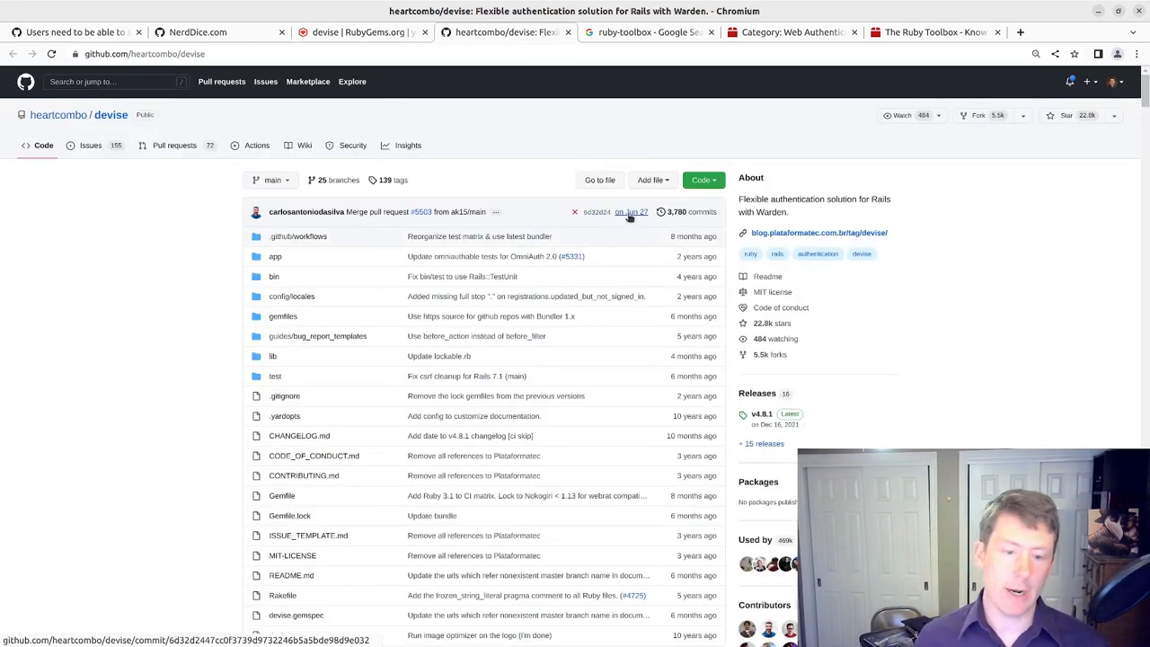
pyautogui.moveTo(630, 212)
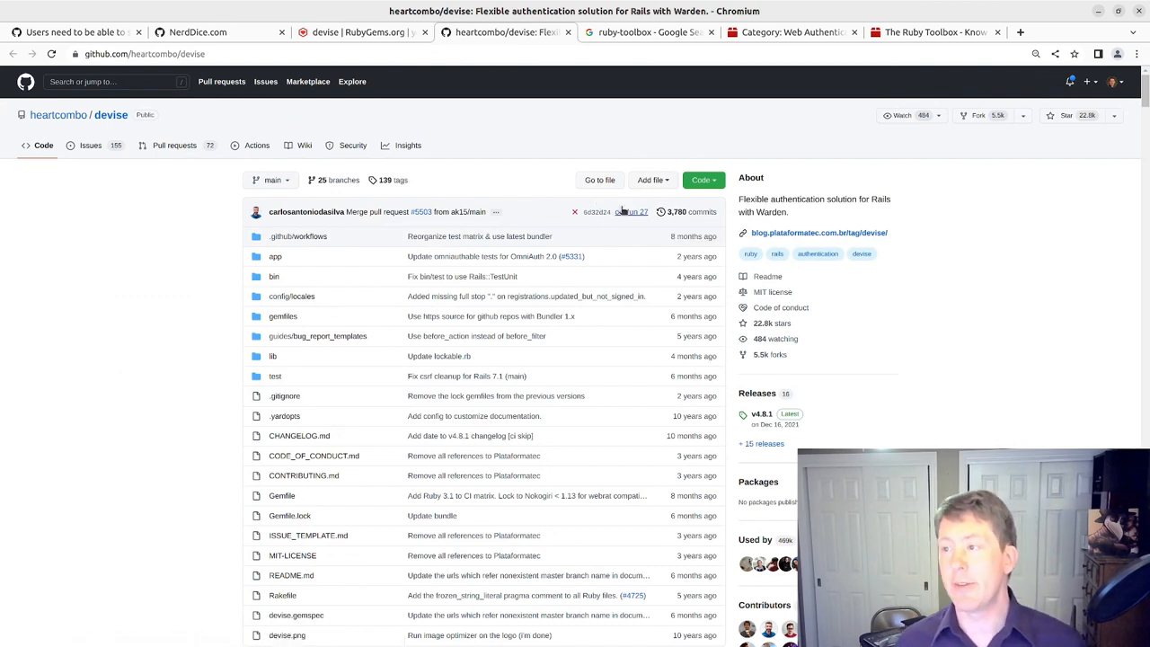
pyautogui.moveTo(633, 212)
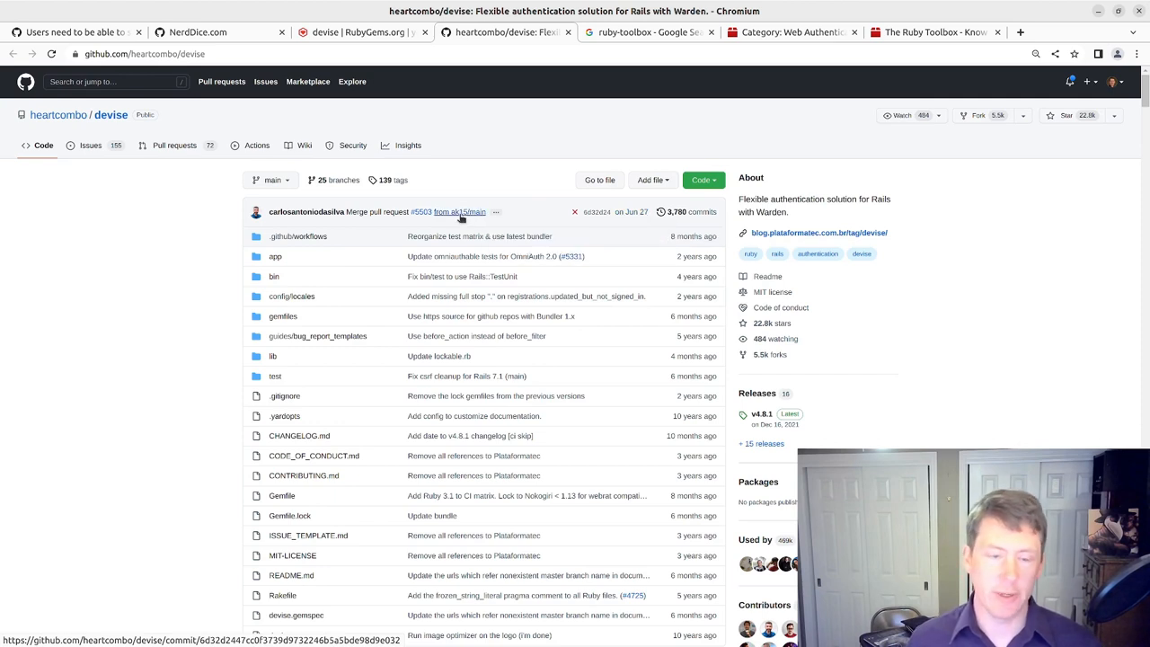
pyautogui.moveTo(632, 212)
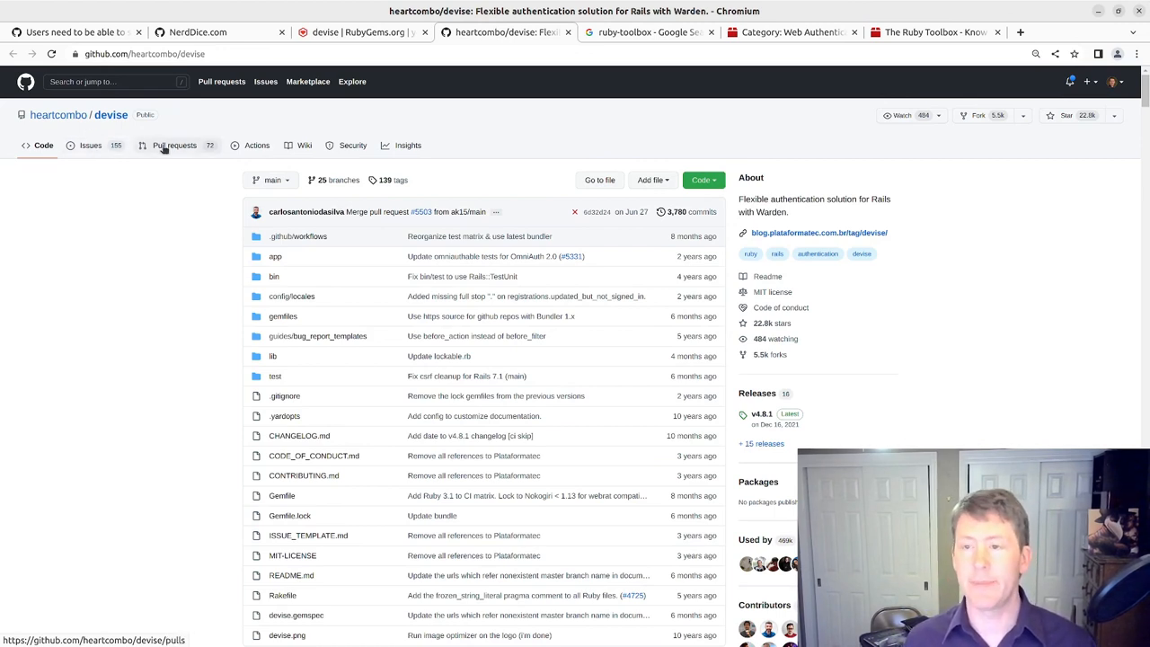
pyautogui.moveTo(151, 166)
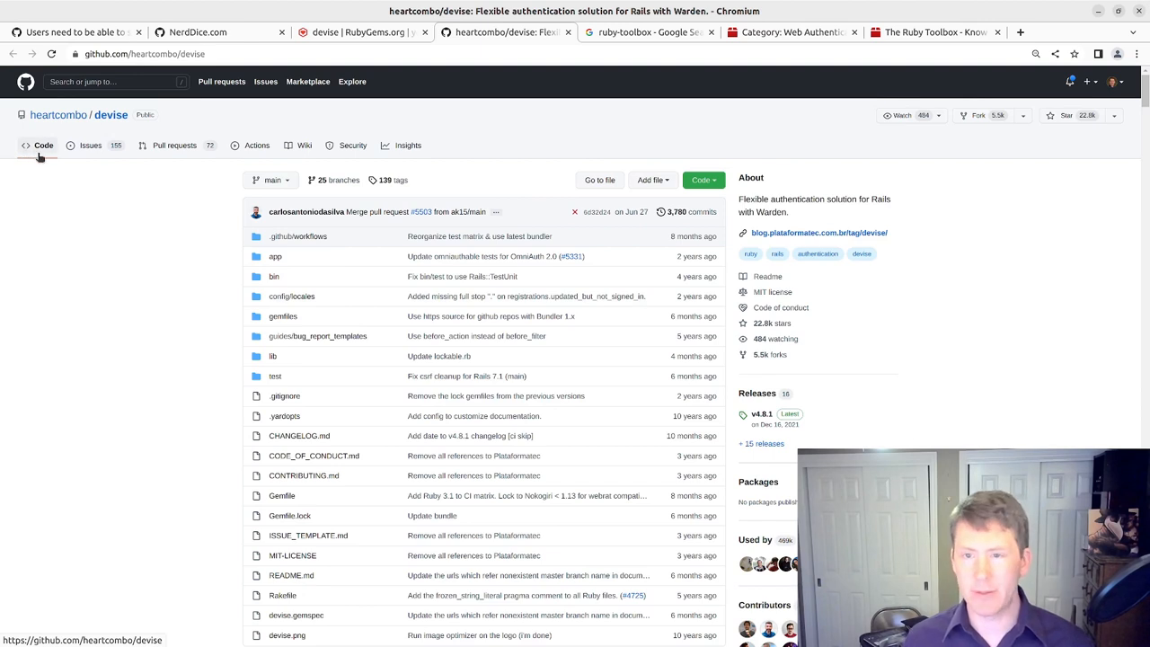
pyautogui.moveTo(90, 144)
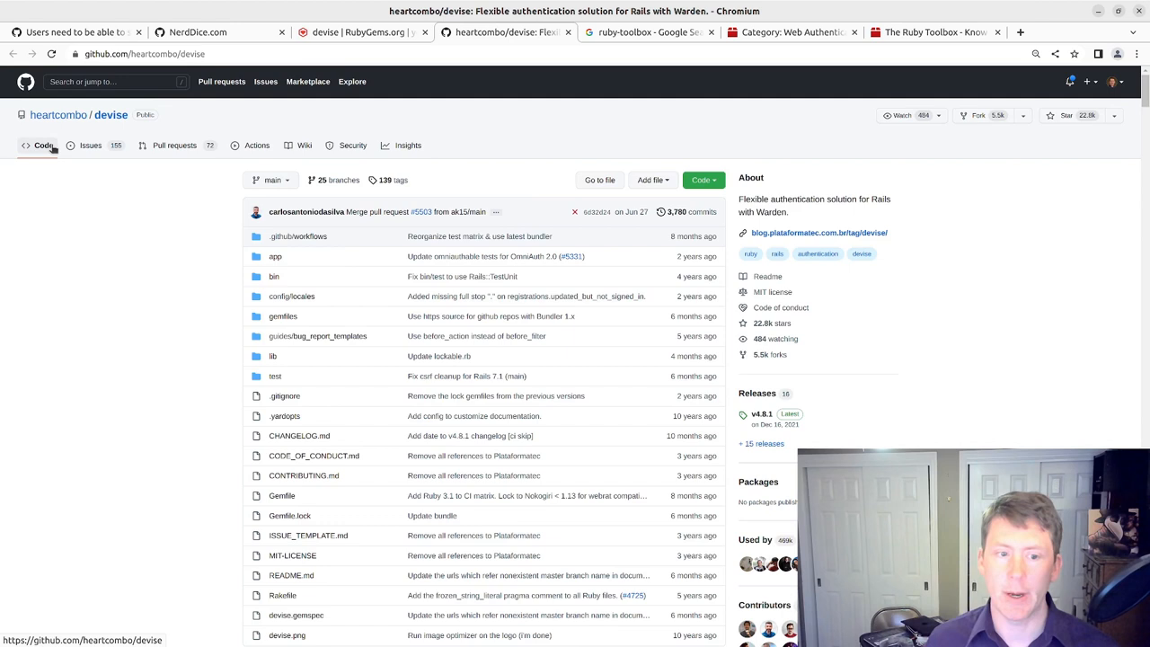
pyautogui.moveTo(86, 183)
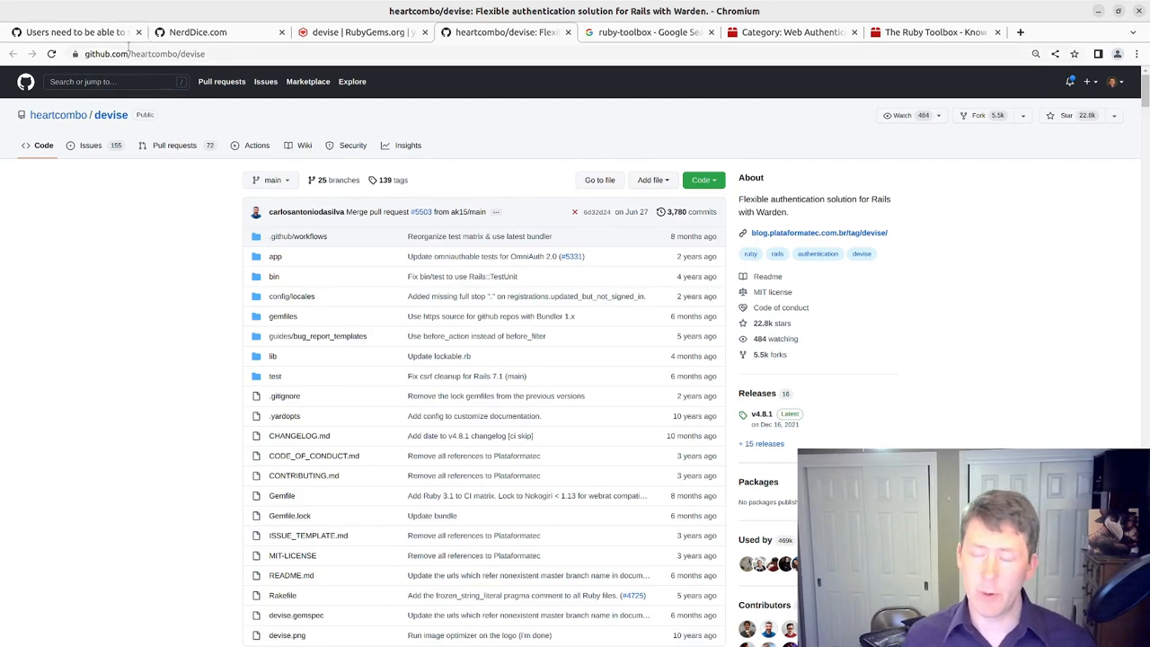
# - Return to issue #14 and scroll to its subtask checklist starting with Install Devise
pyautogui.click(72, 32)
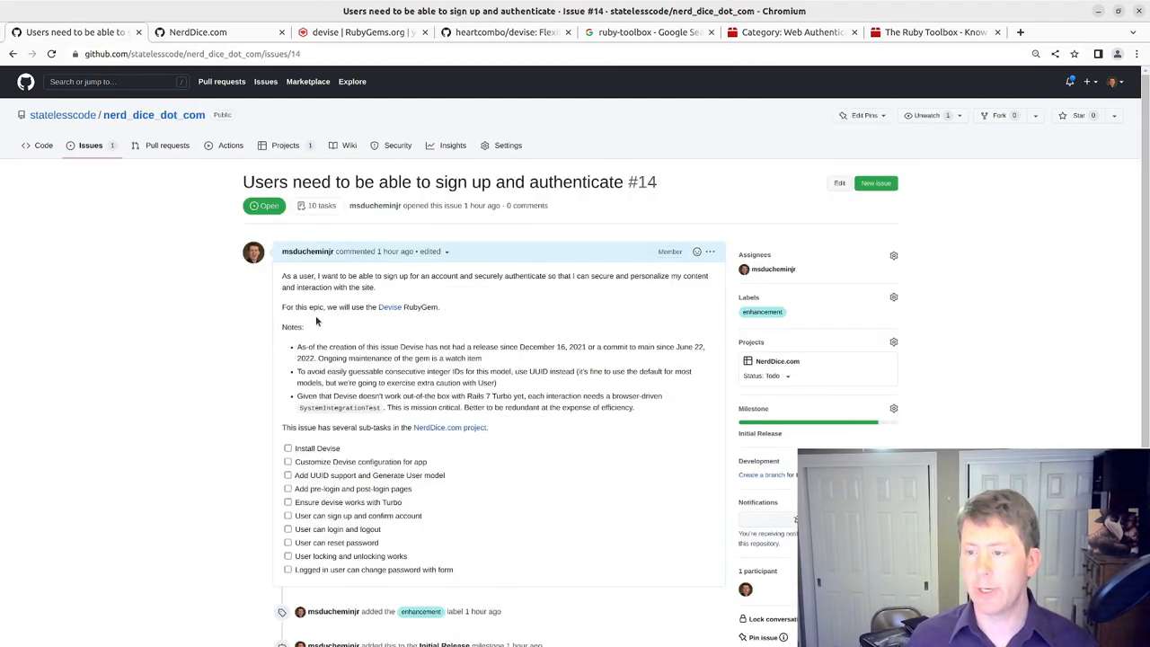
pyautogui.moveTo(388, 305)
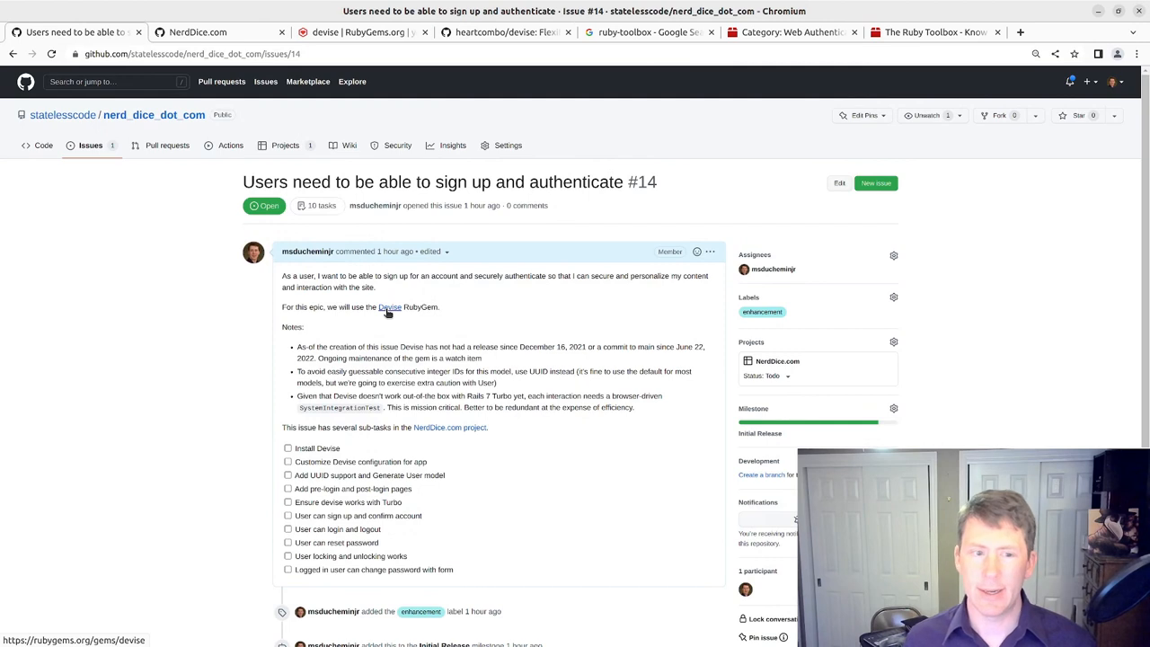
pyautogui.moveTo(378, 324)
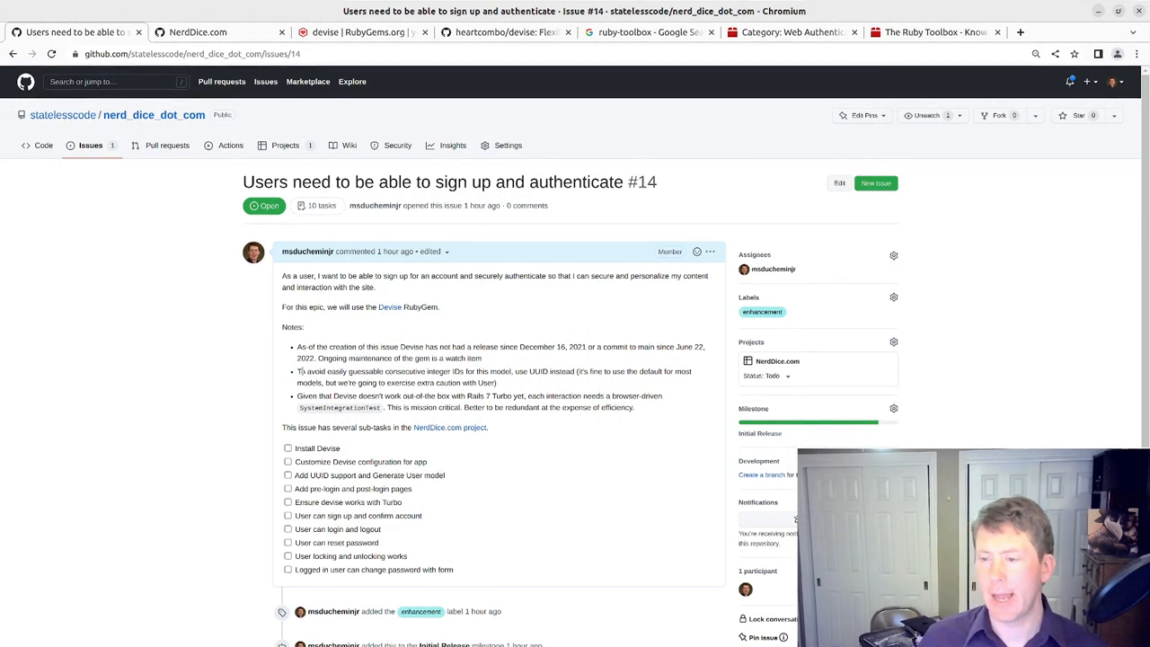
pyautogui.moveTo(528, 381)
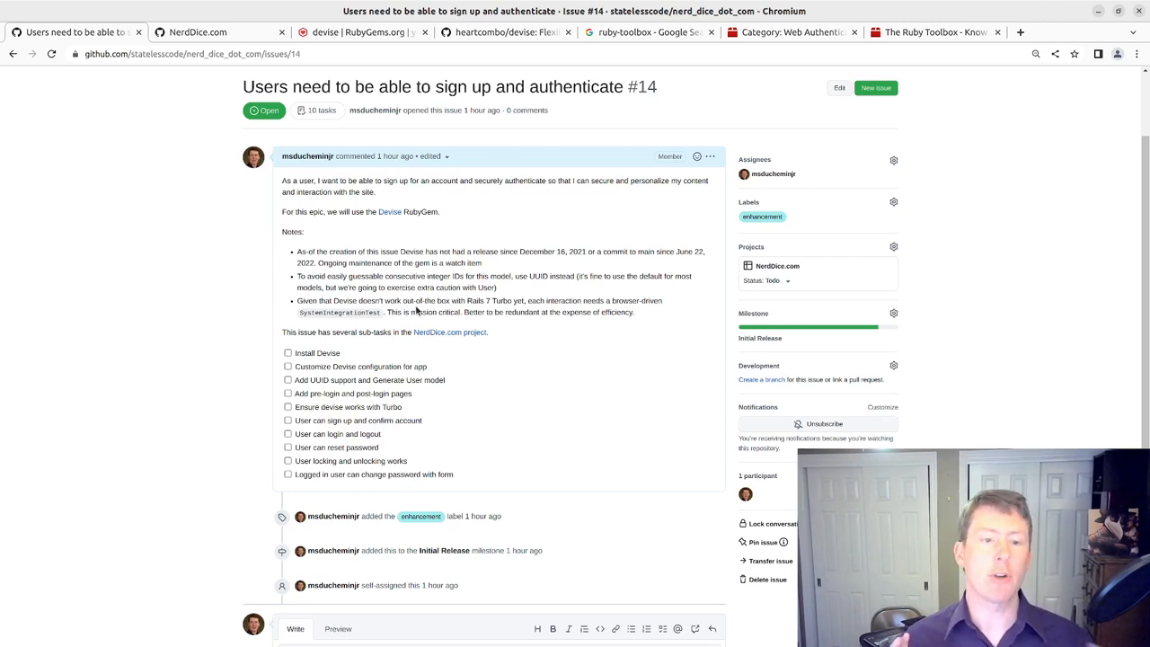
pyautogui.scroll(-3)
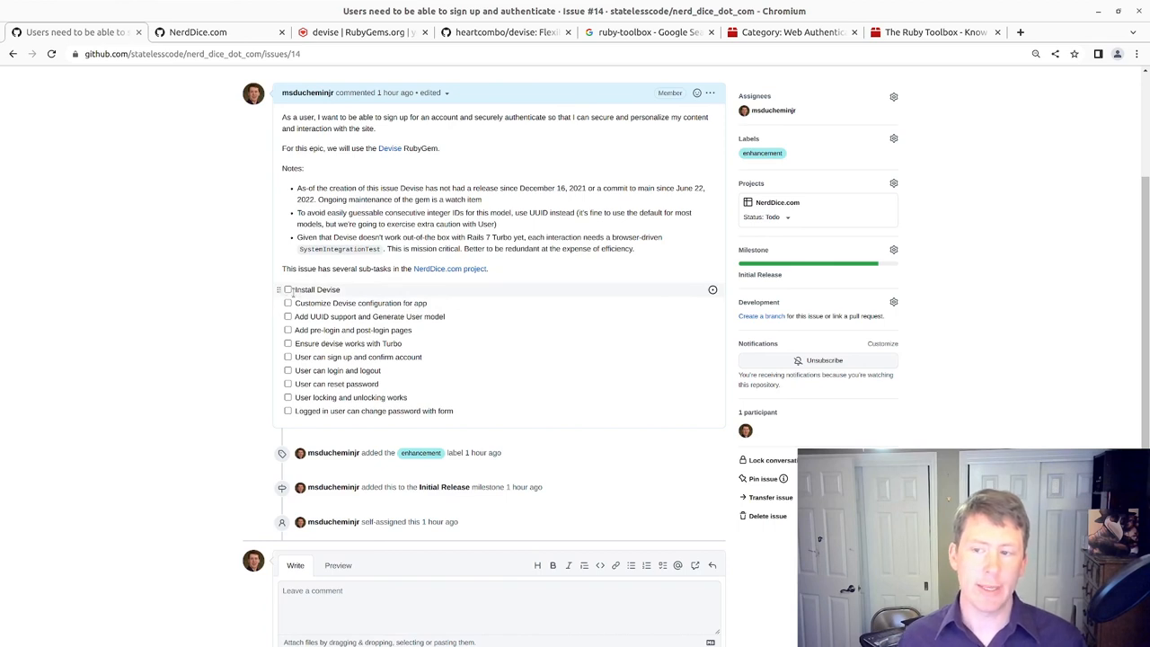
pyautogui.moveTo(242, 302)
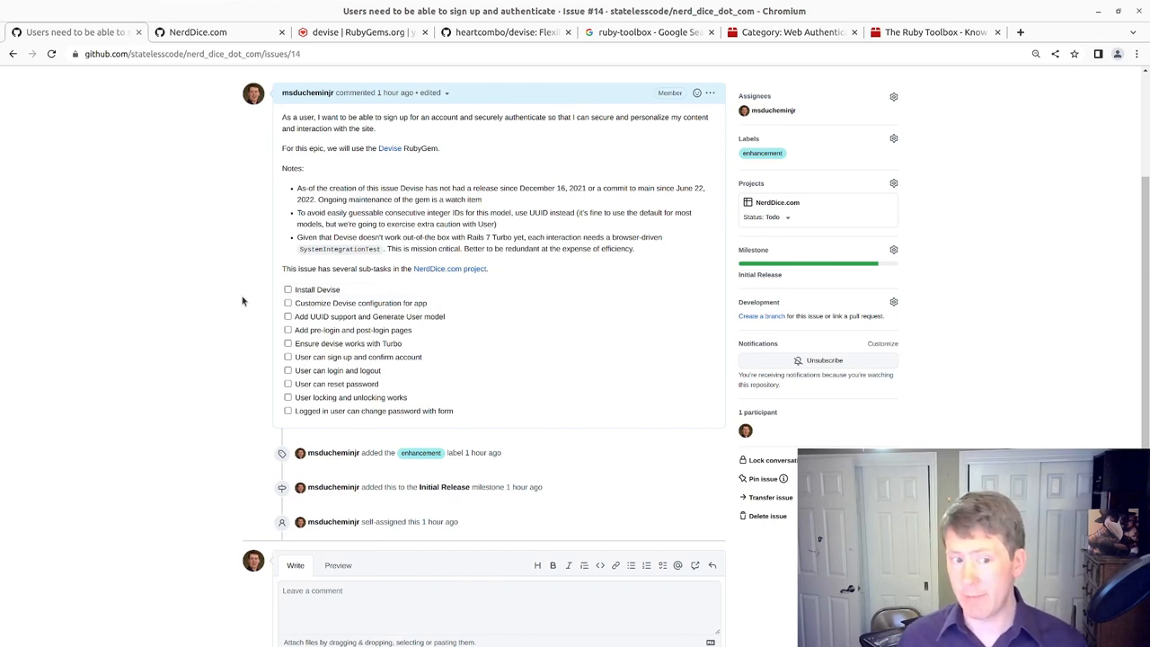